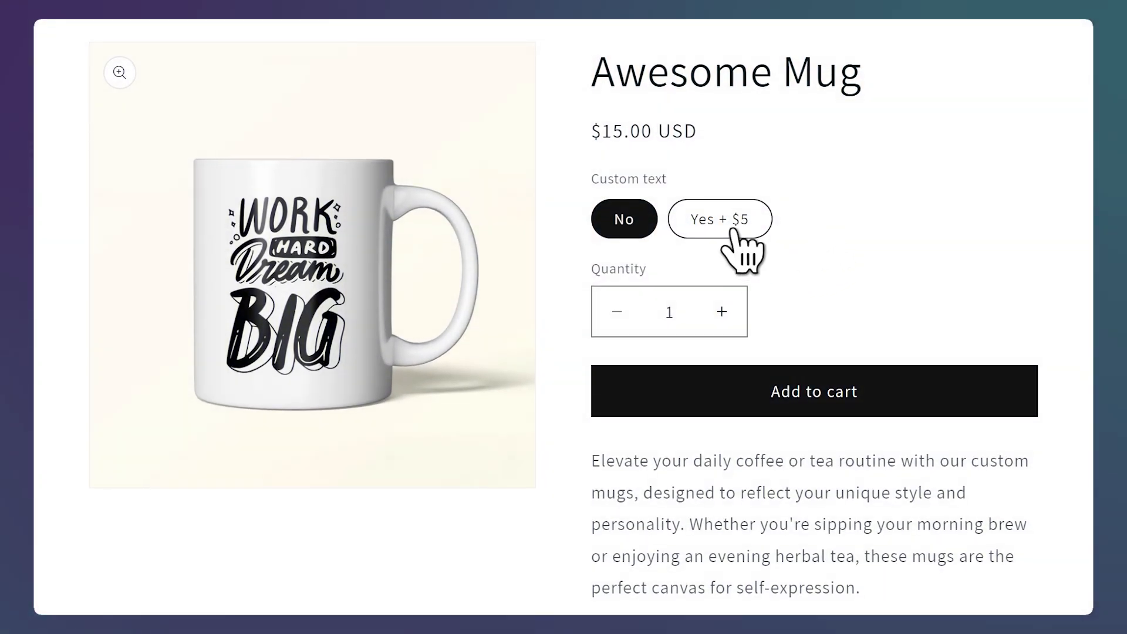
Select the Yes + $5 option on Awesome Mug and enter 'John smit' as custom text
{"action": "left_click", "coordinate": [719, 218]}
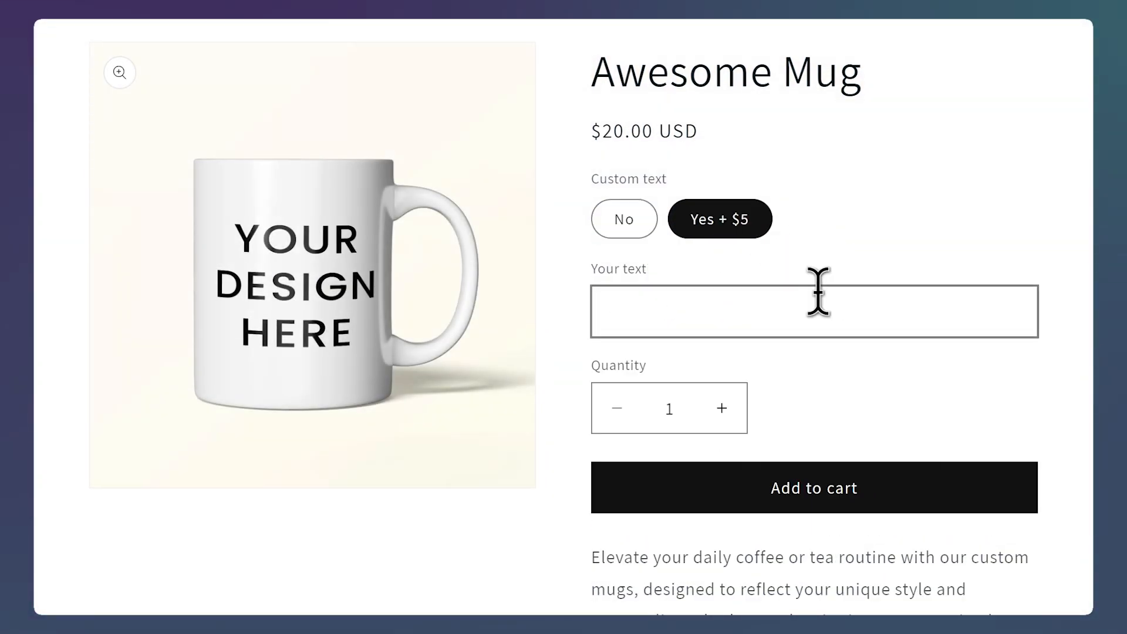
{"action": "left_click", "coordinate": [813, 311]}
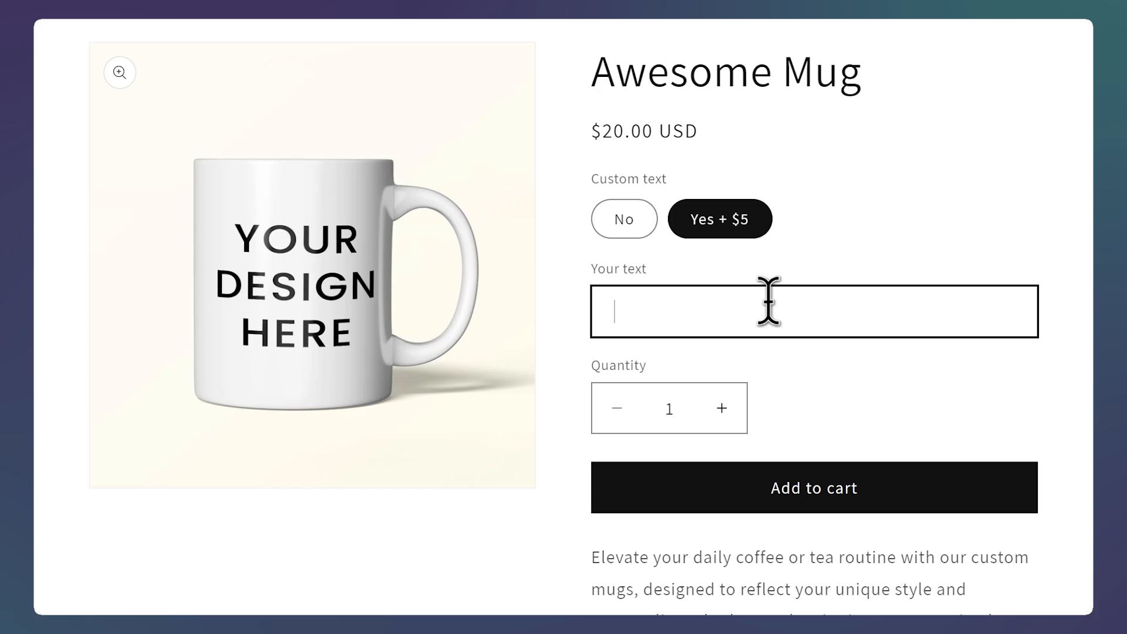
{"action": "type", "text": "John smit"}
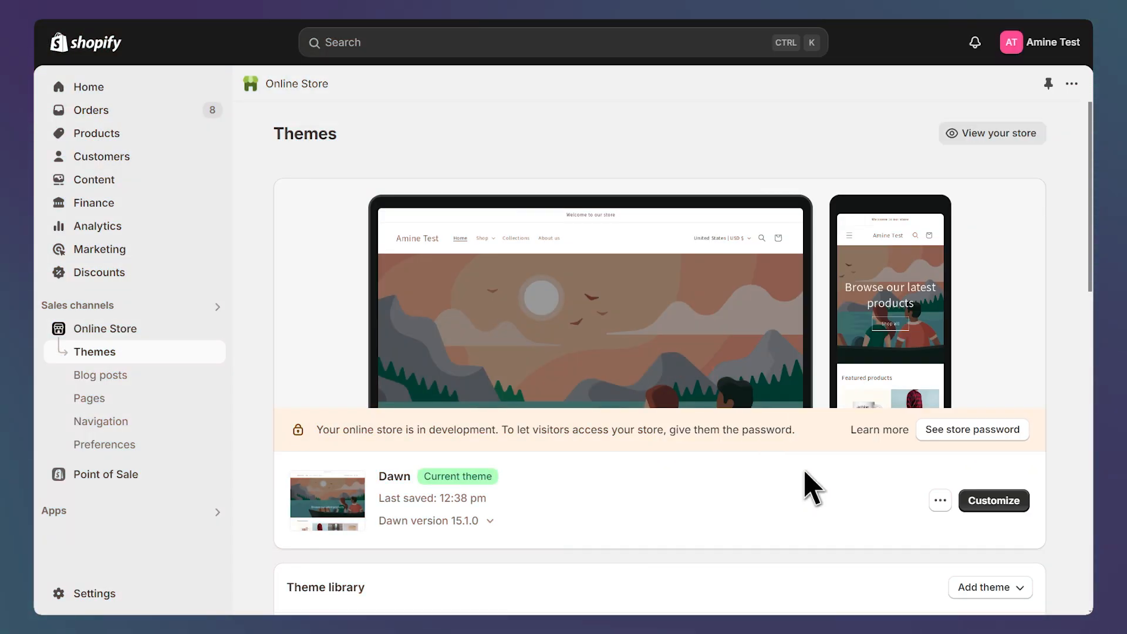
Duplicate the Dawn theme and open Copy of Dawn in the theme editor
{"action": "scroll", "scroll_direction": "down", "scroll_amount": 3}
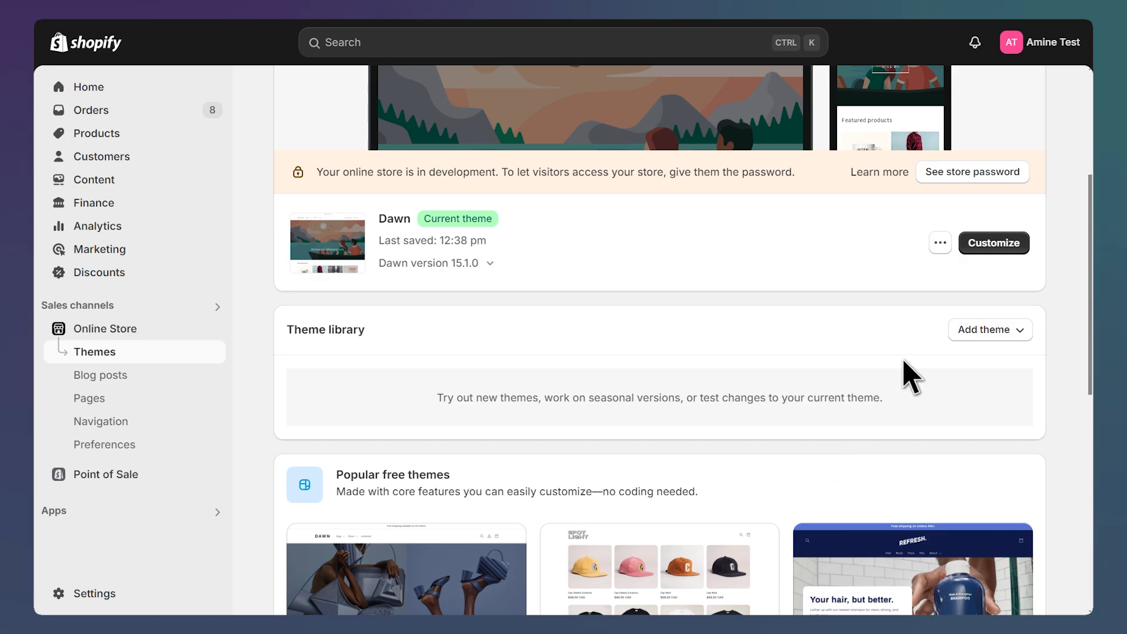
{"action": "left_click", "coordinate": [939, 243]}
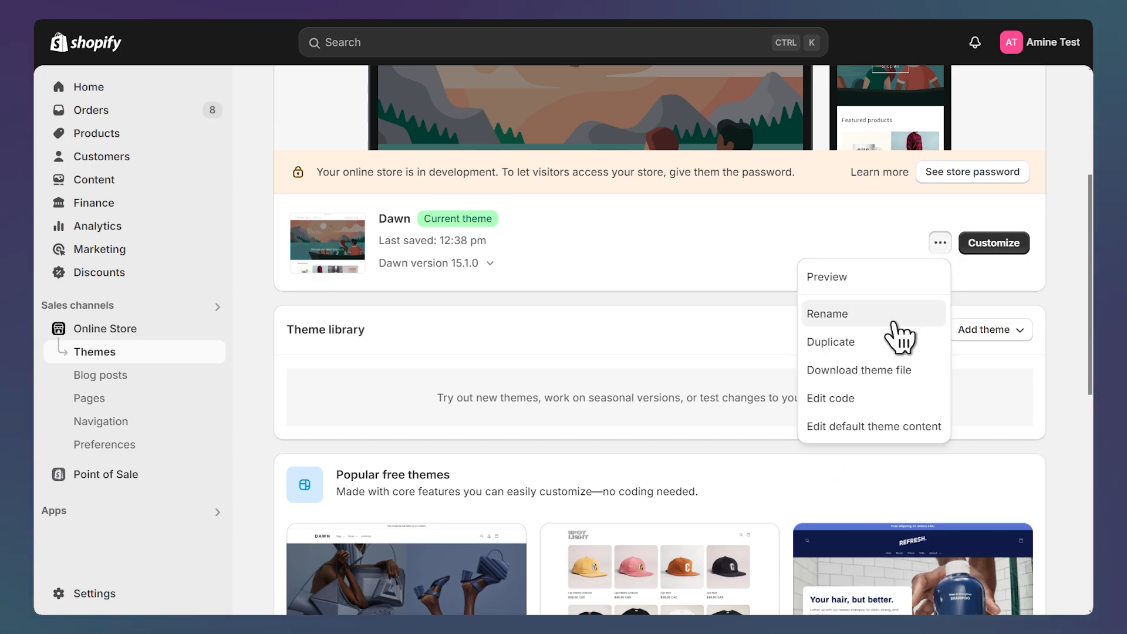
{"action": "left_click", "coordinate": [831, 342]}
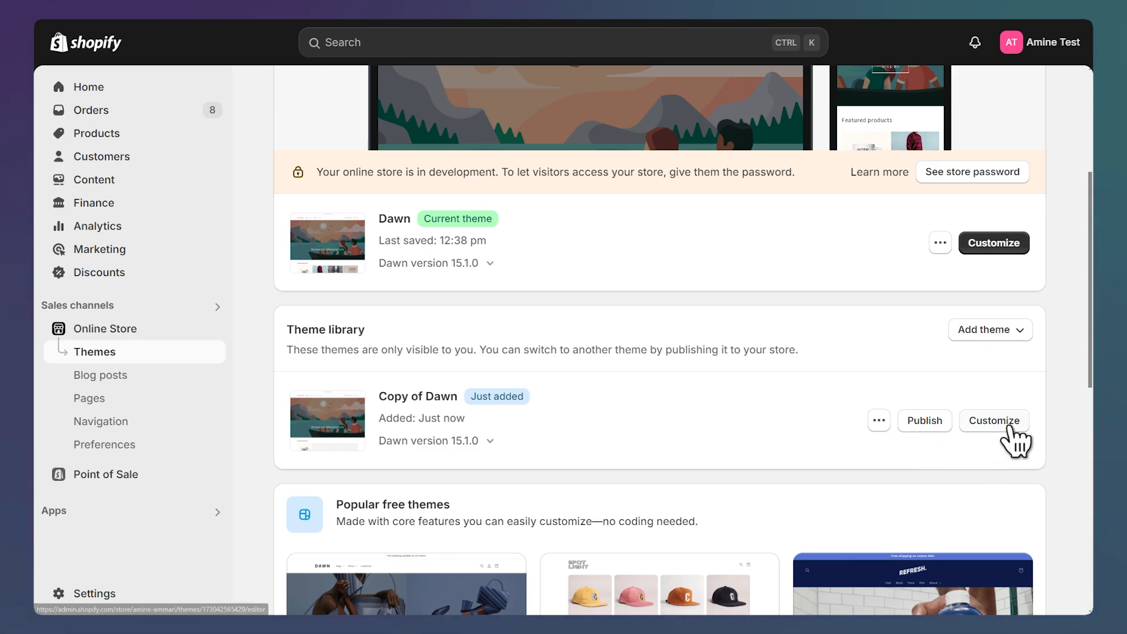
{"action": "left_click", "coordinate": [993, 420]}
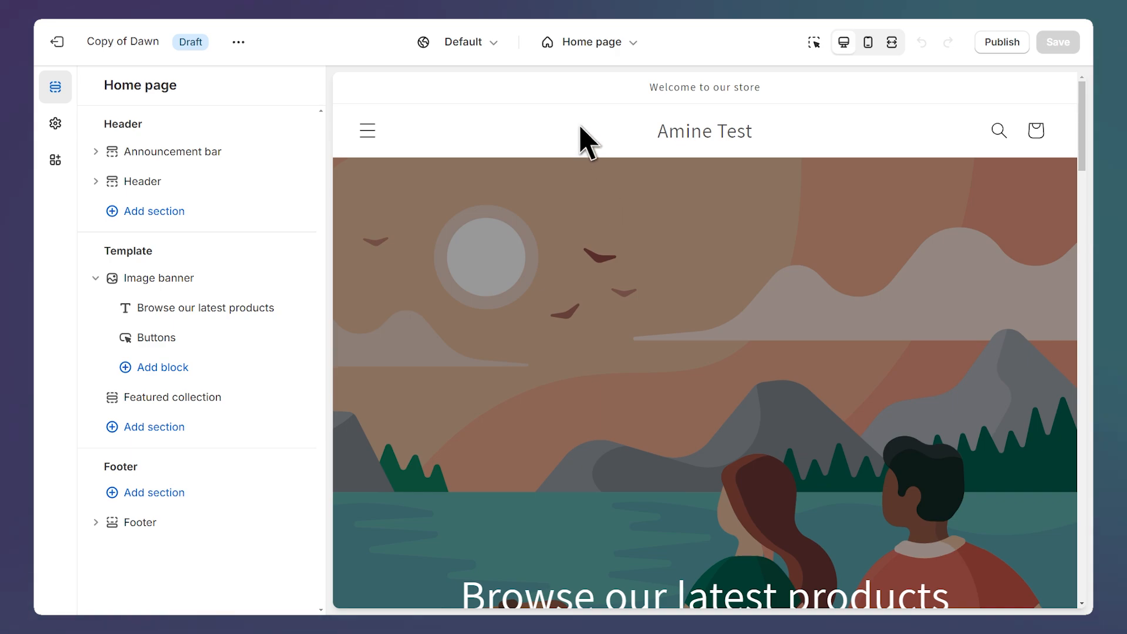
Switch the editor to the Default product template and set Awesome Mug as the preview product
{"action": "left_click", "coordinate": [588, 42]}
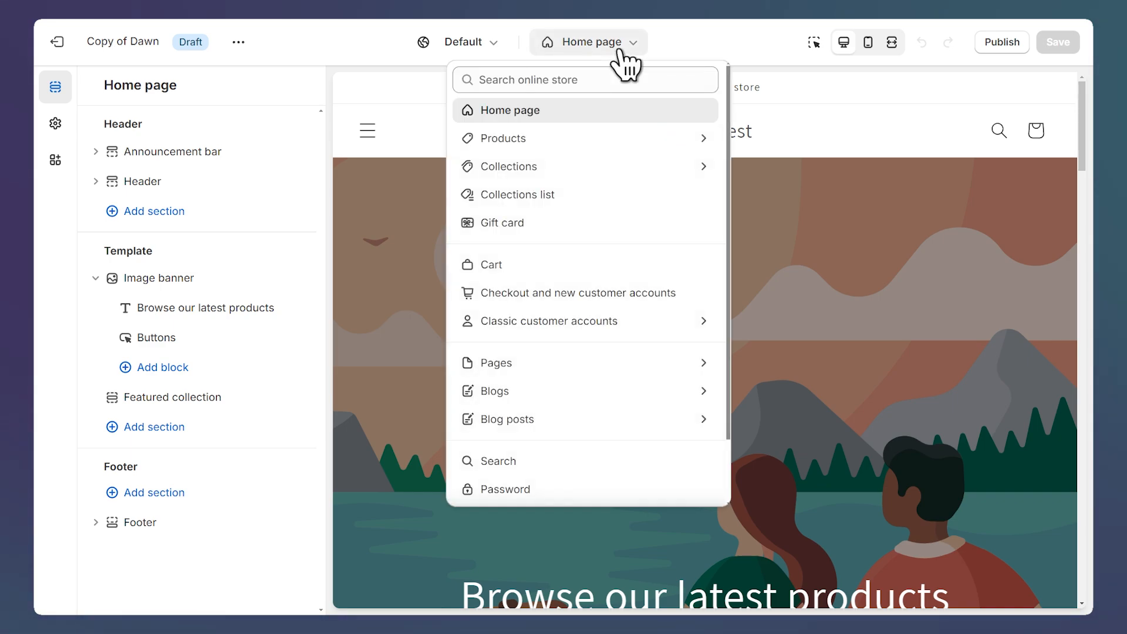
{"action": "left_click", "coordinate": [502, 138]}
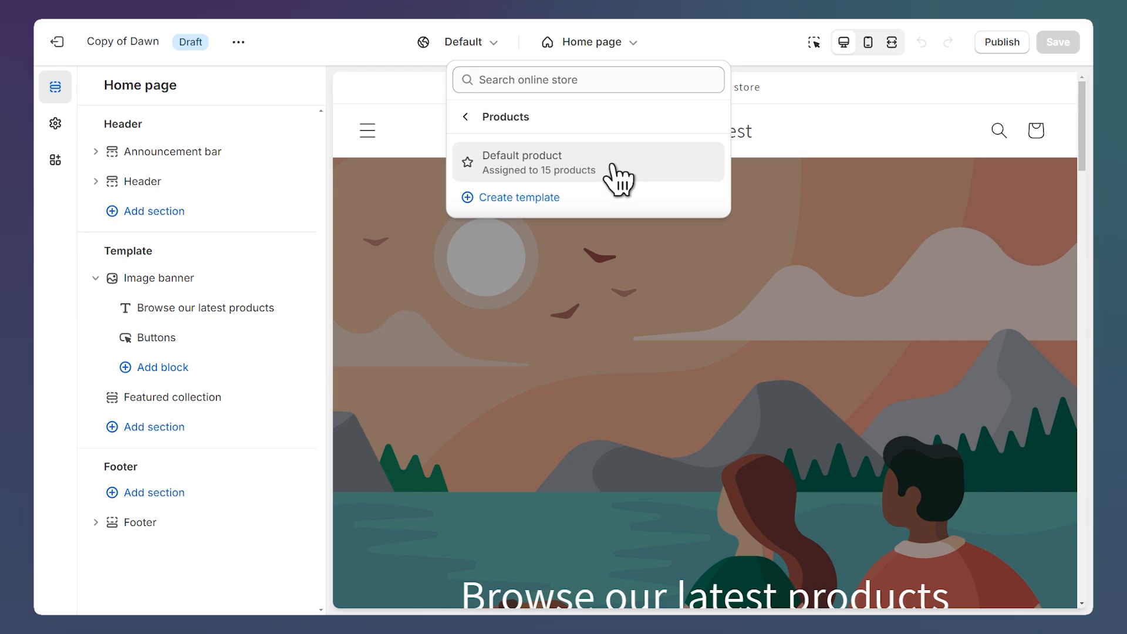
{"action": "left_click", "coordinate": [586, 161]}
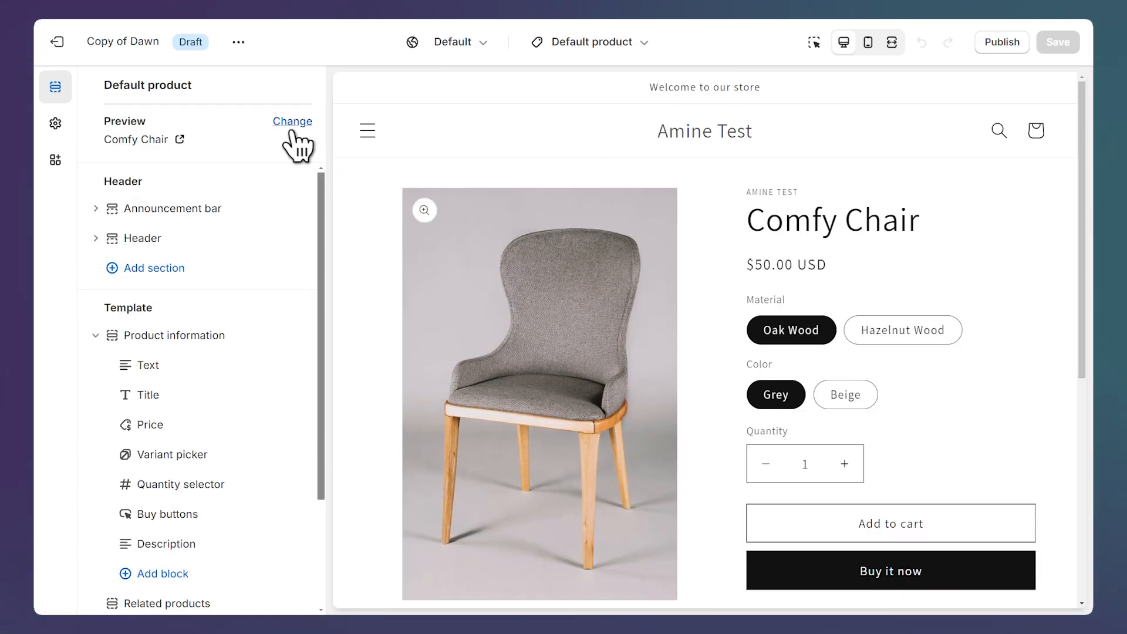
{"action": "left_click", "coordinate": [292, 121]}
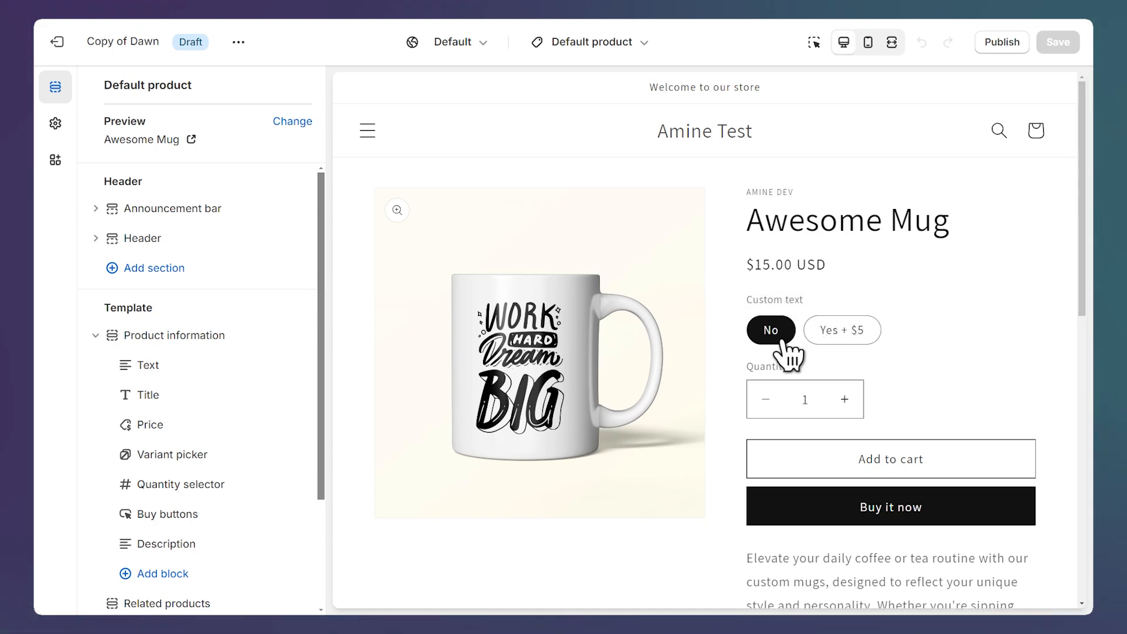
Toggle the preview between No and Yes + $5, ending on Yes + $5 at $20.00
{"action": "left_click", "coordinate": [841, 330]}
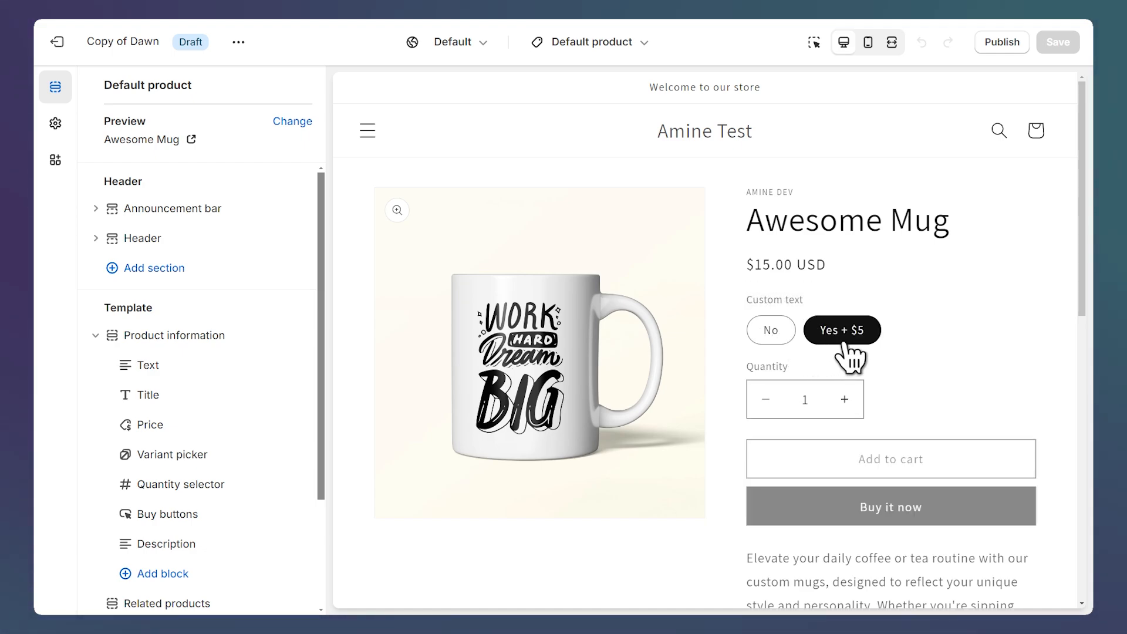
{"action": "left_click", "coordinate": [841, 330]}
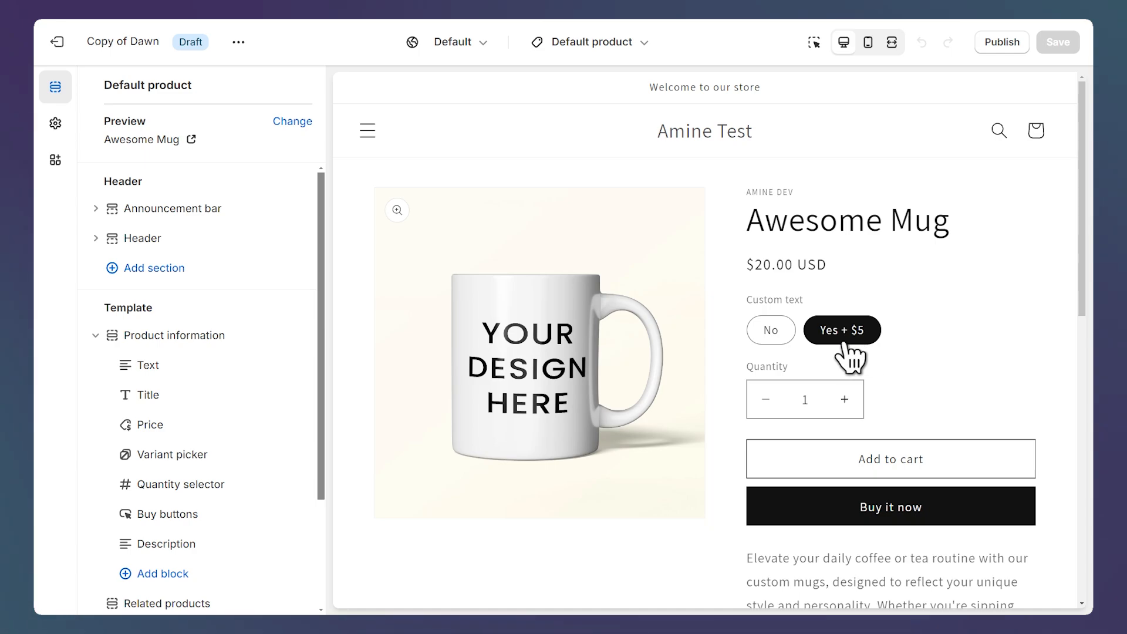
{"action": "left_click", "coordinate": [769, 329]}
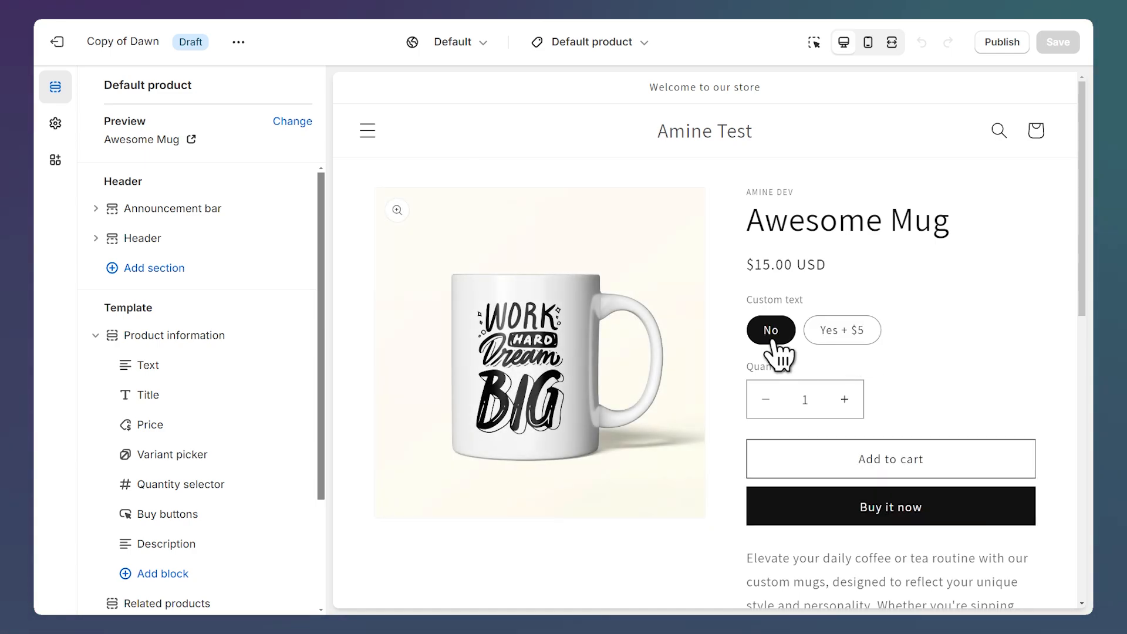
{"action": "left_click", "coordinate": [842, 330]}
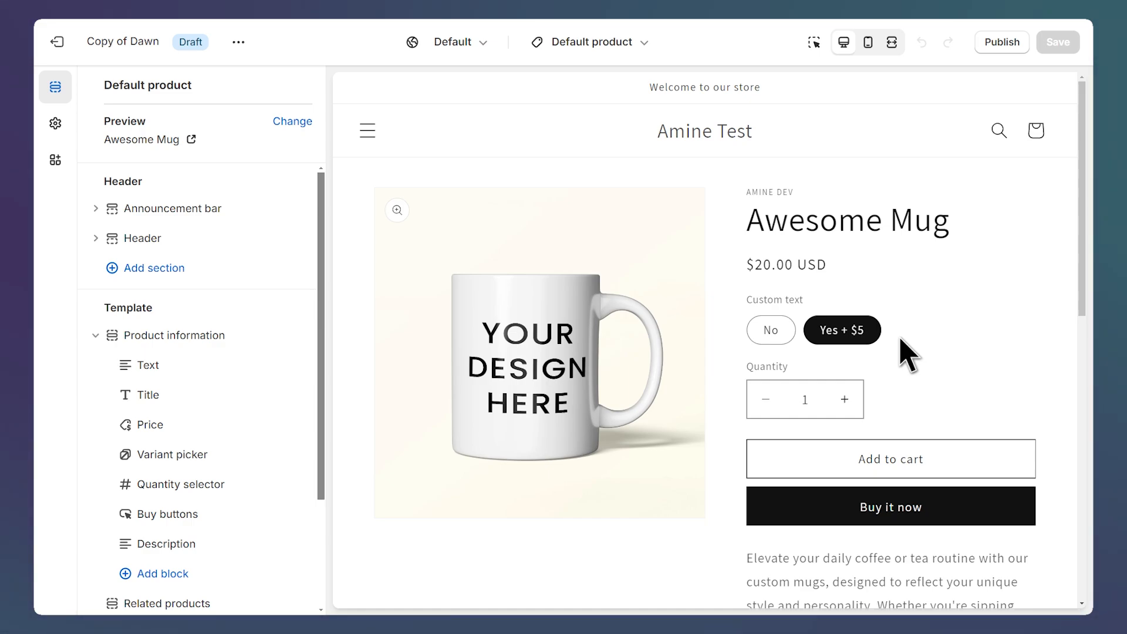
{"action": "mouse_move", "coordinate": [902, 353]}
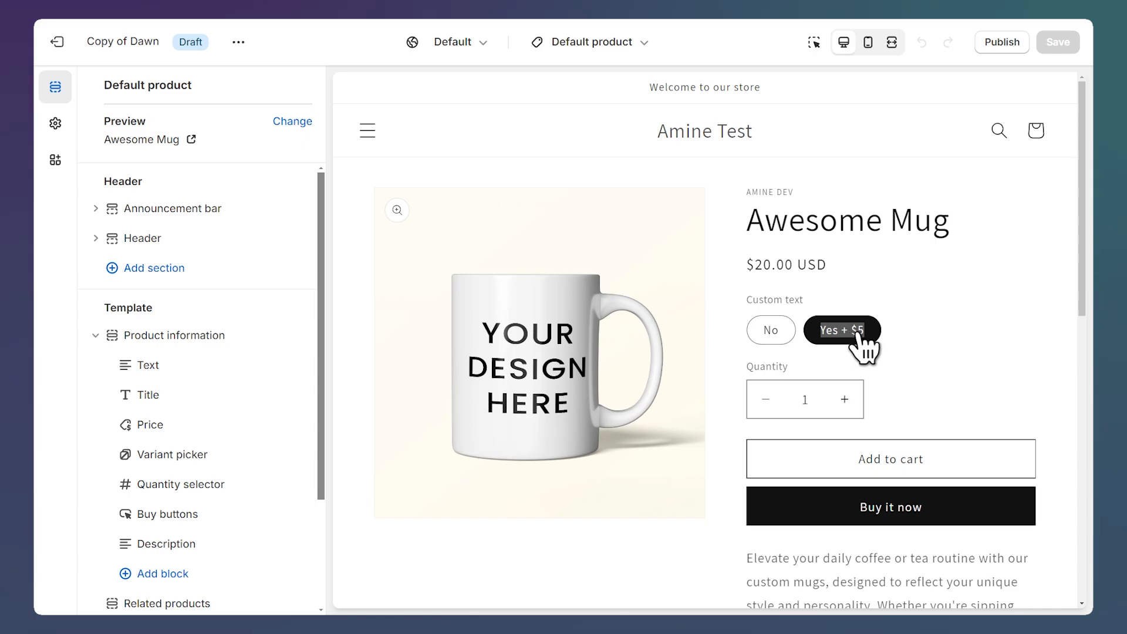
{"action": "right_click", "coordinate": [854, 330]}
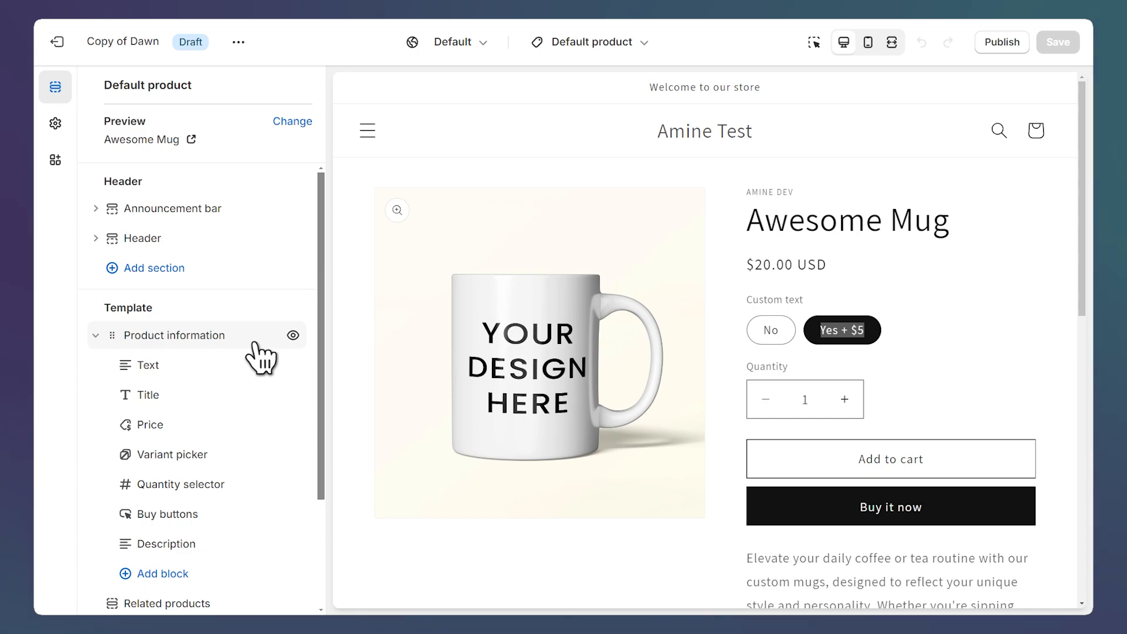
{"action": "mouse_move", "coordinate": [186, 359]}
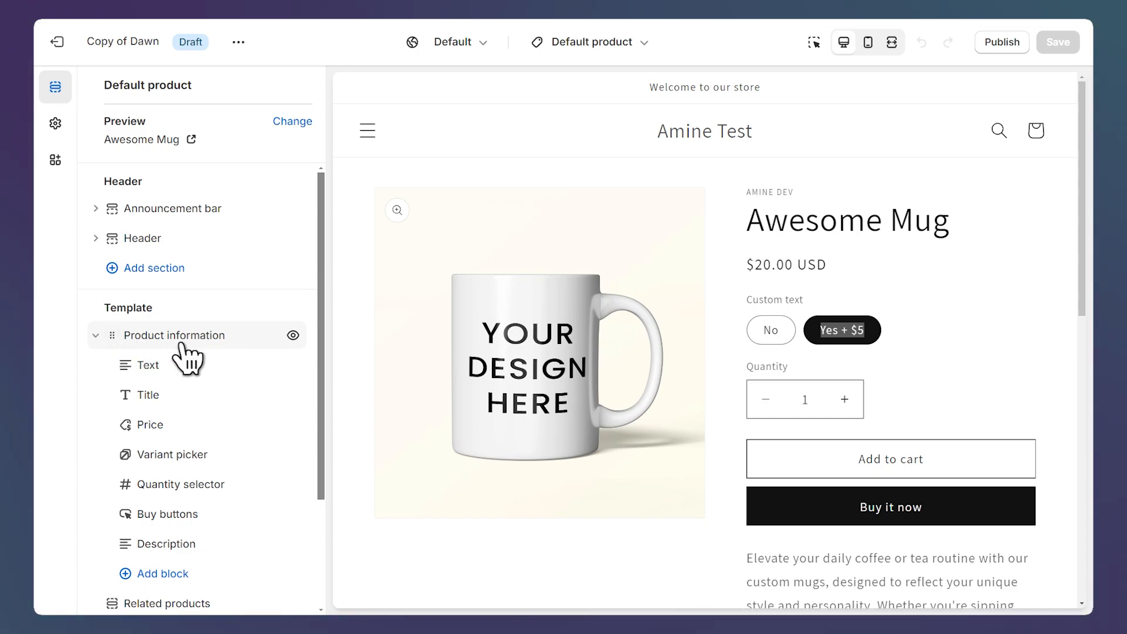
Add a Custom Liquid block under Product information and focus its empty Liquid code box
{"action": "scroll", "scroll_direction": "down", "scroll_amount": 3}
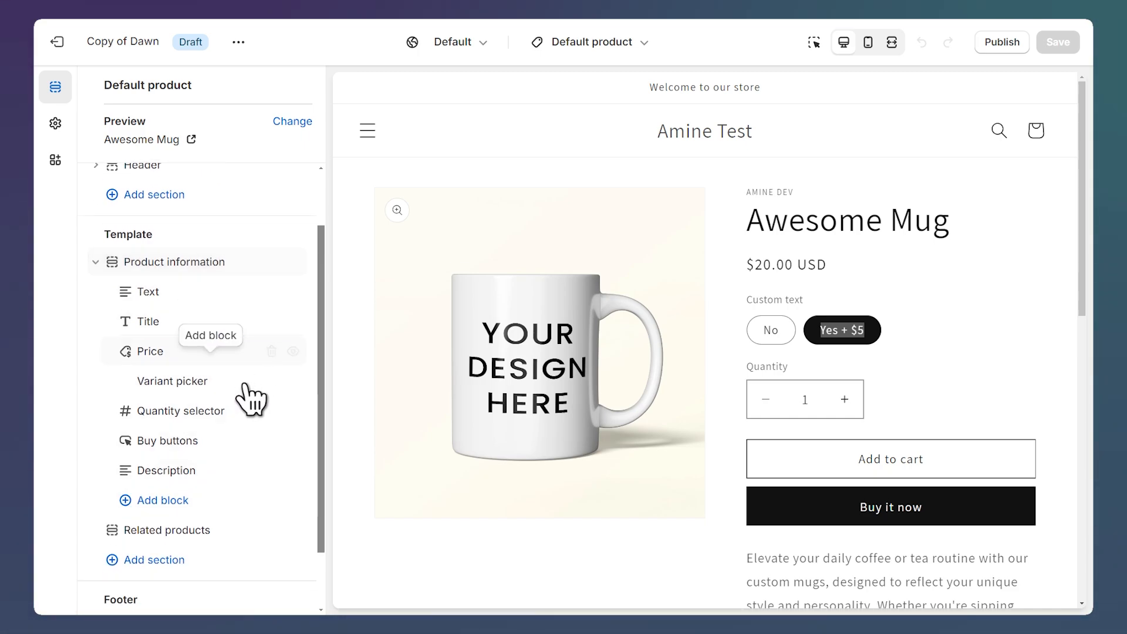
{"action": "left_click", "coordinate": [162, 500]}
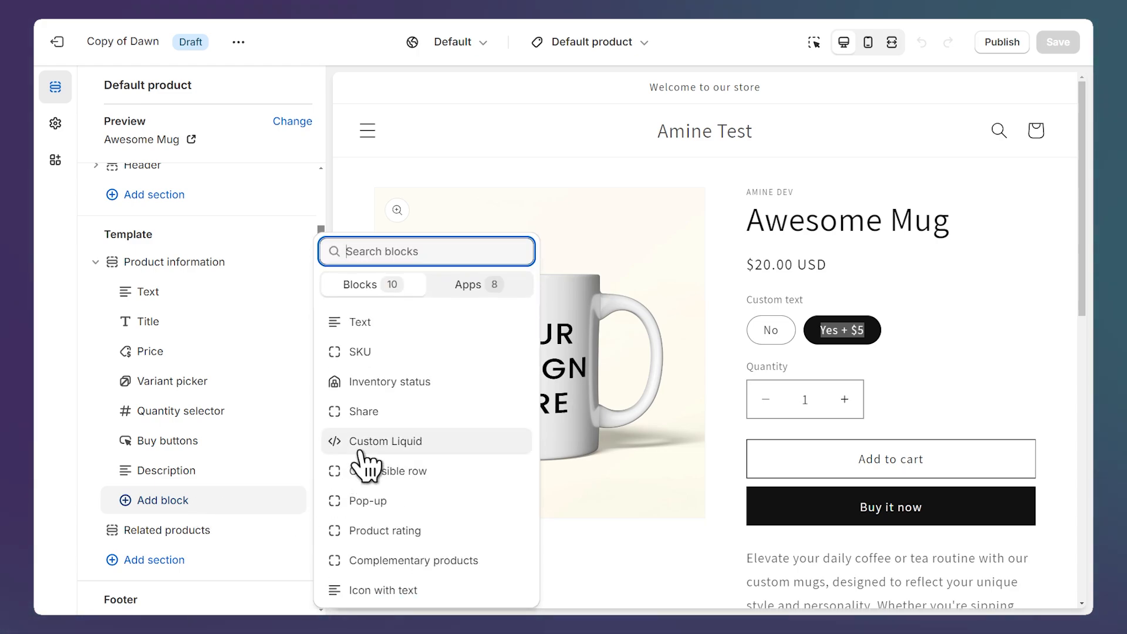
{"action": "left_click", "coordinate": [385, 441]}
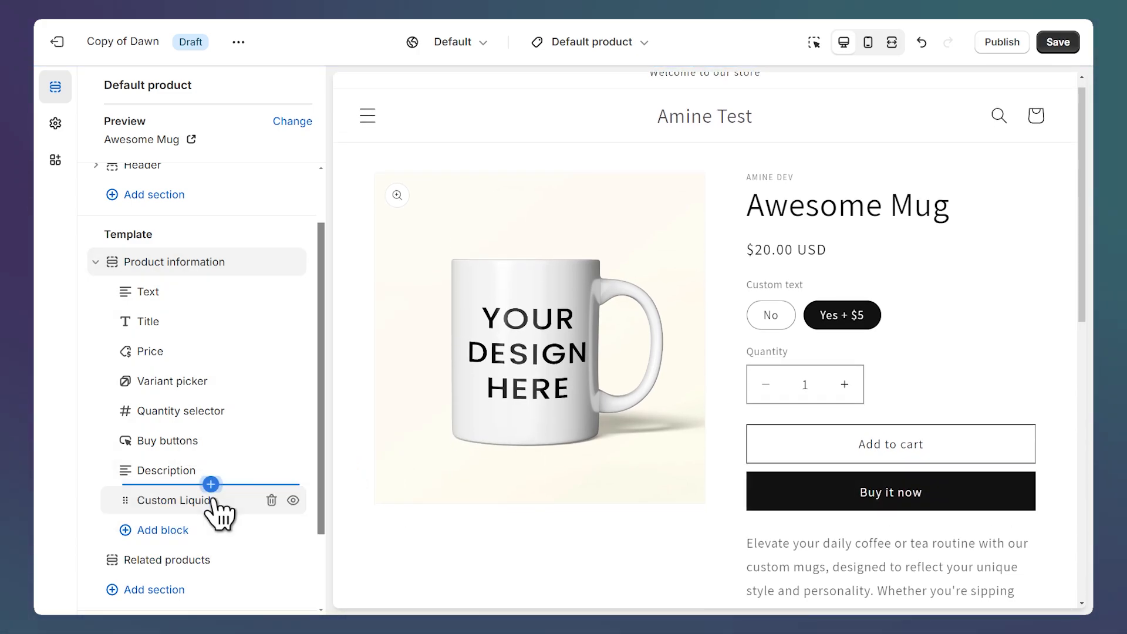
{"action": "left_click", "coordinate": [175, 500]}
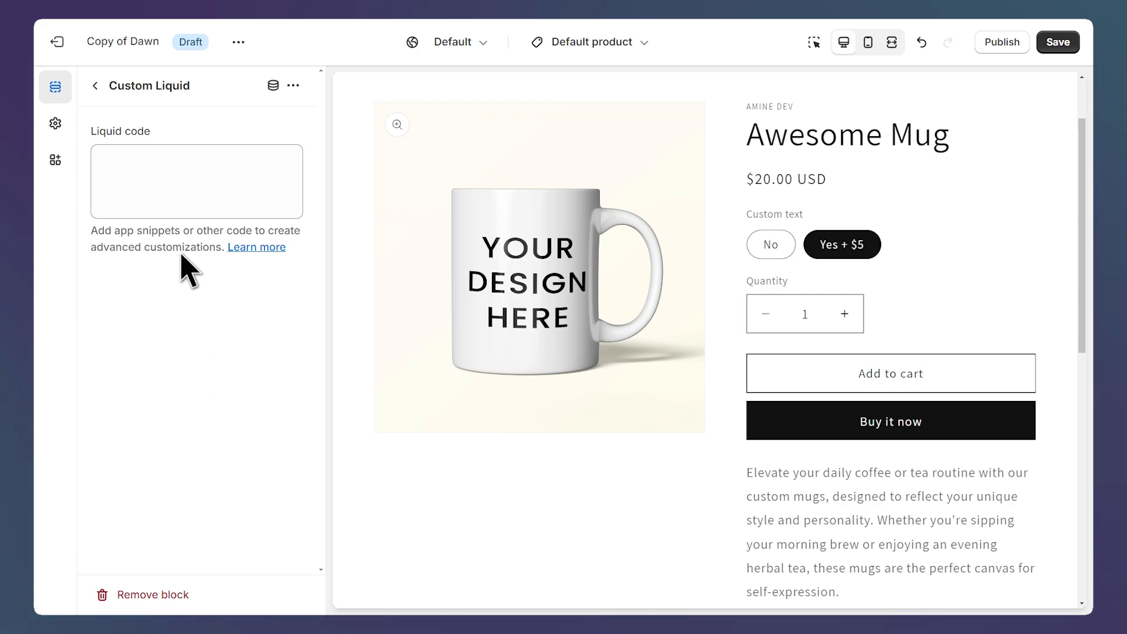
{"action": "left_click", "coordinate": [196, 180]}
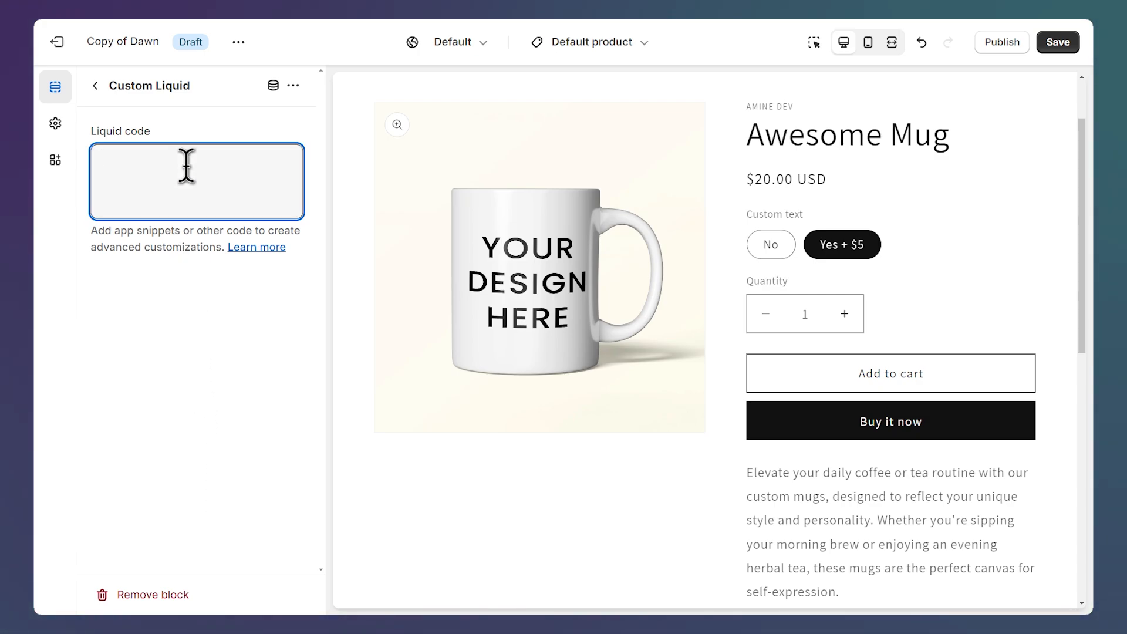
{"action": "left_click", "coordinate": [196, 181]}
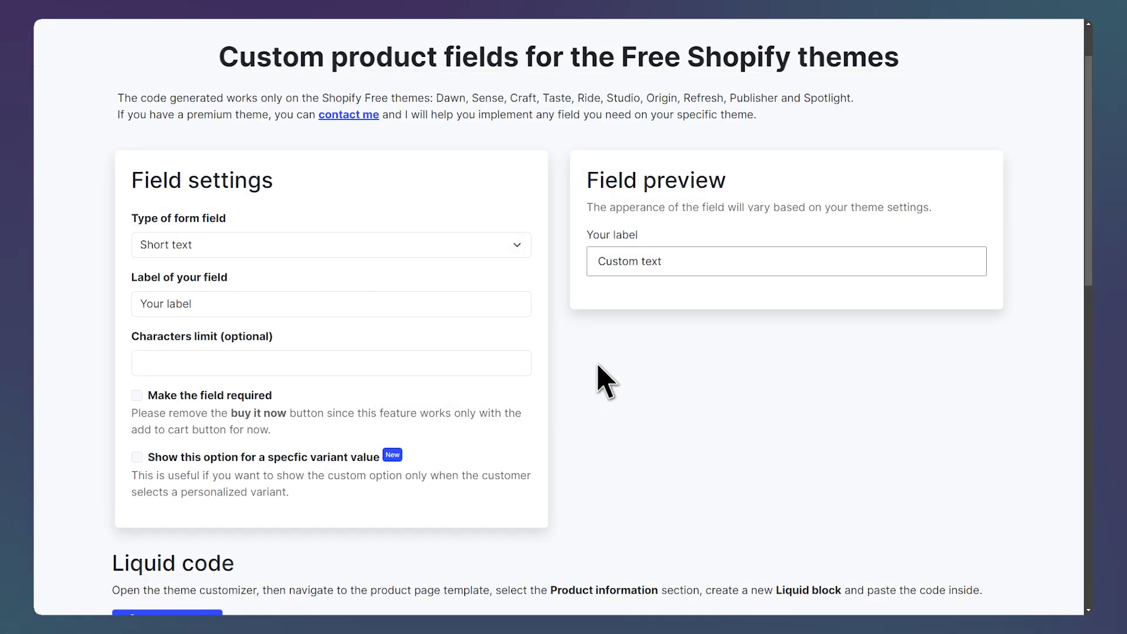
{"action": "mouse_move", "coordinate": [285, 284]}
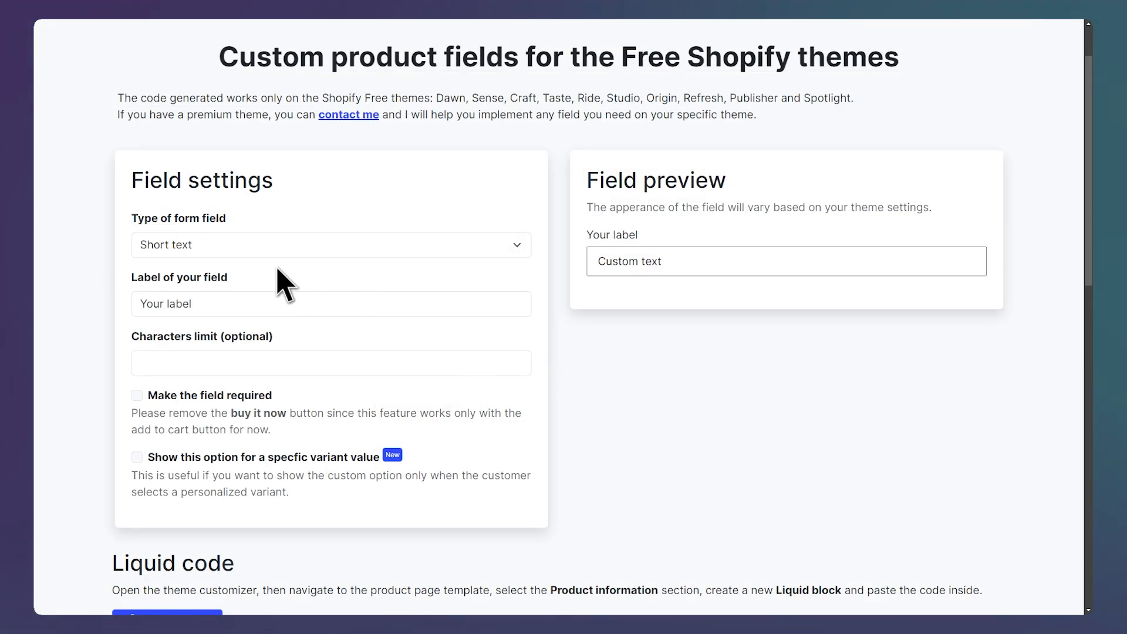
Create a short text field labelled 'Custom text' in the field generator
{"action": "left_click", "coordinate": [330, 245]}
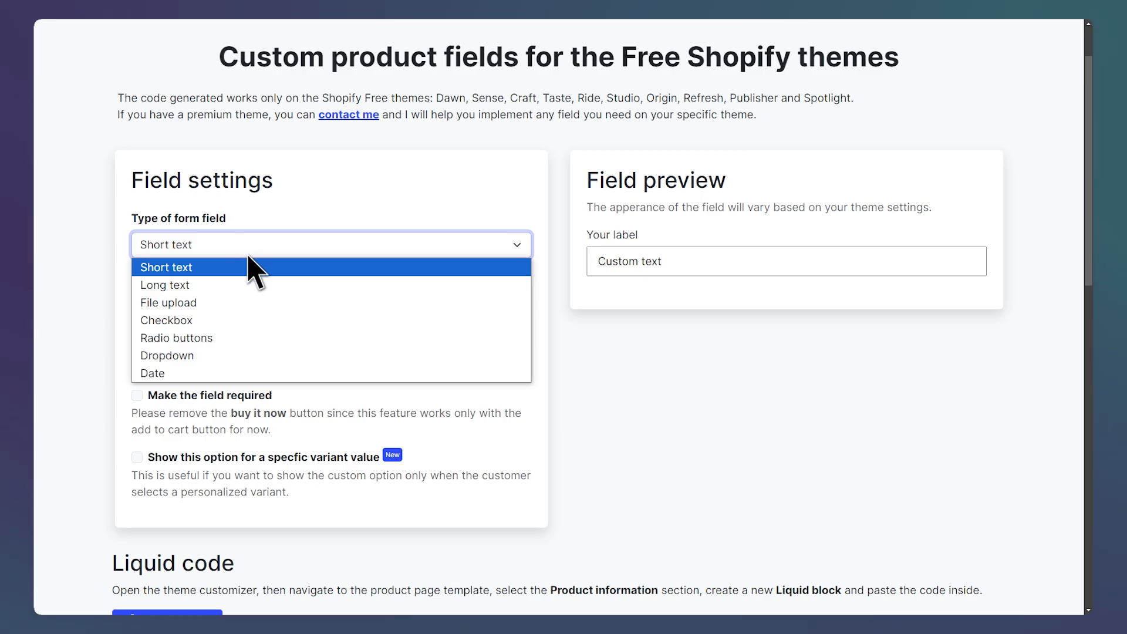
{"action": "mouse_move", "coordinate": [227, 291]}
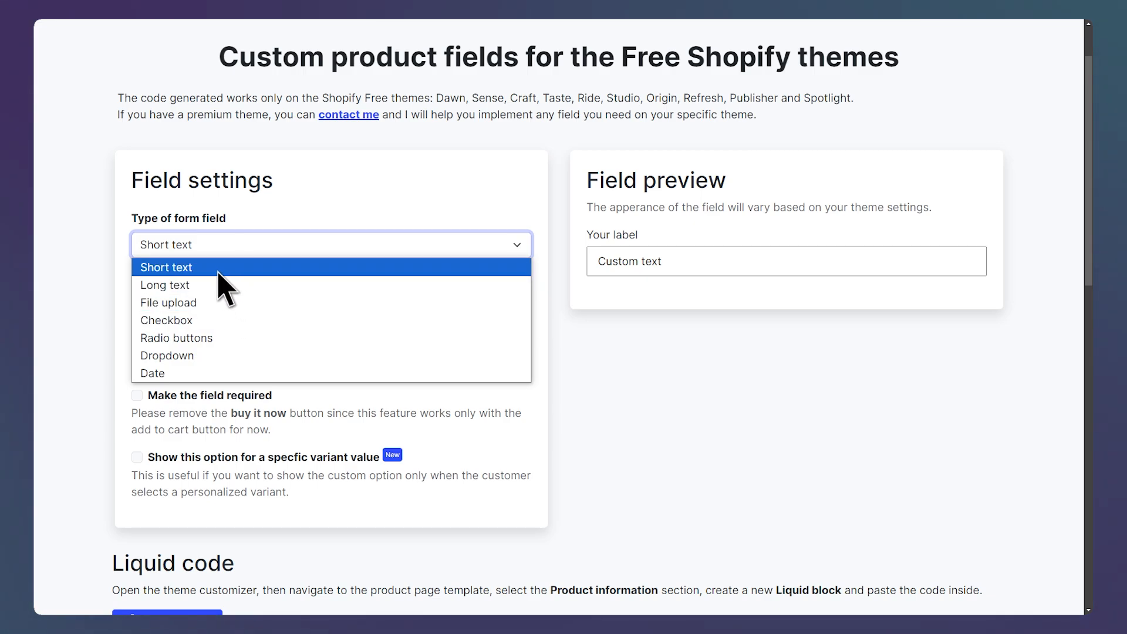
{"action": "left_click", "coordinate": [165, 266]}
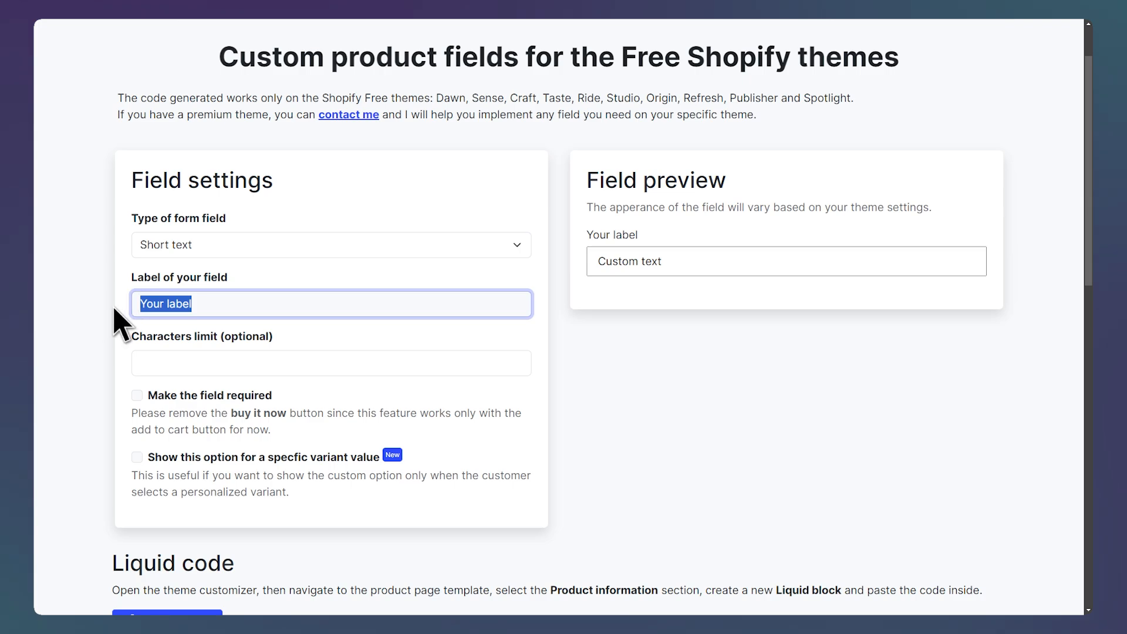
{"action": "type", "text": "Custom text"}
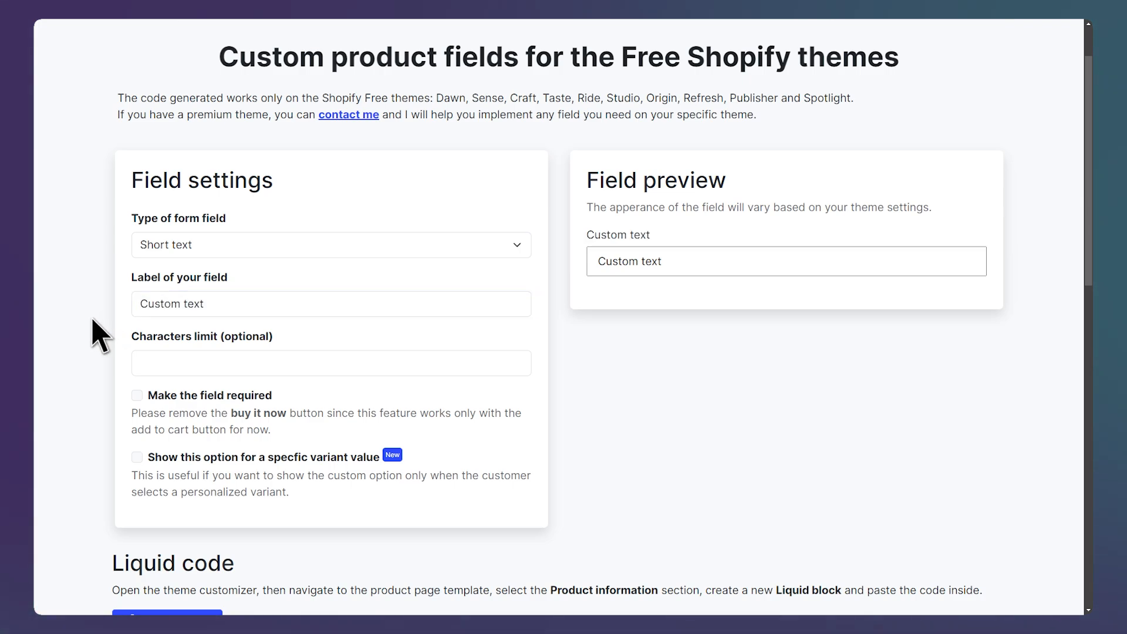
{"action": "scroll", "scroll_direction": "down", "scroll_amount": 3}
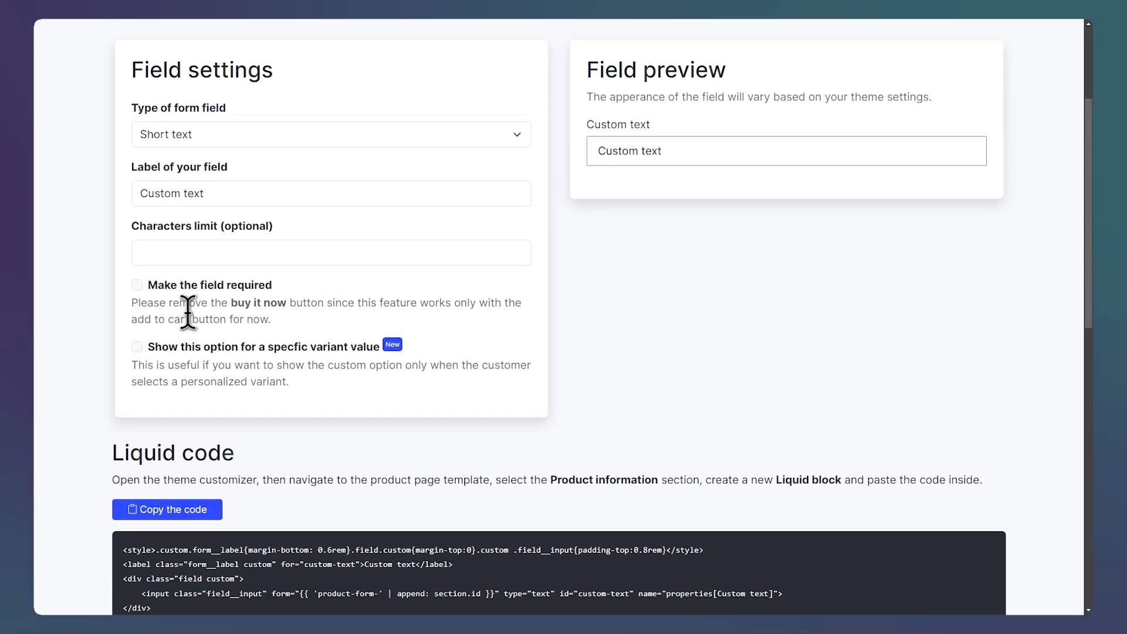
Make the field required and shown only for the variant value 'Yes + $5'
{"action": "left_click", "coordinate": [137, 285]}
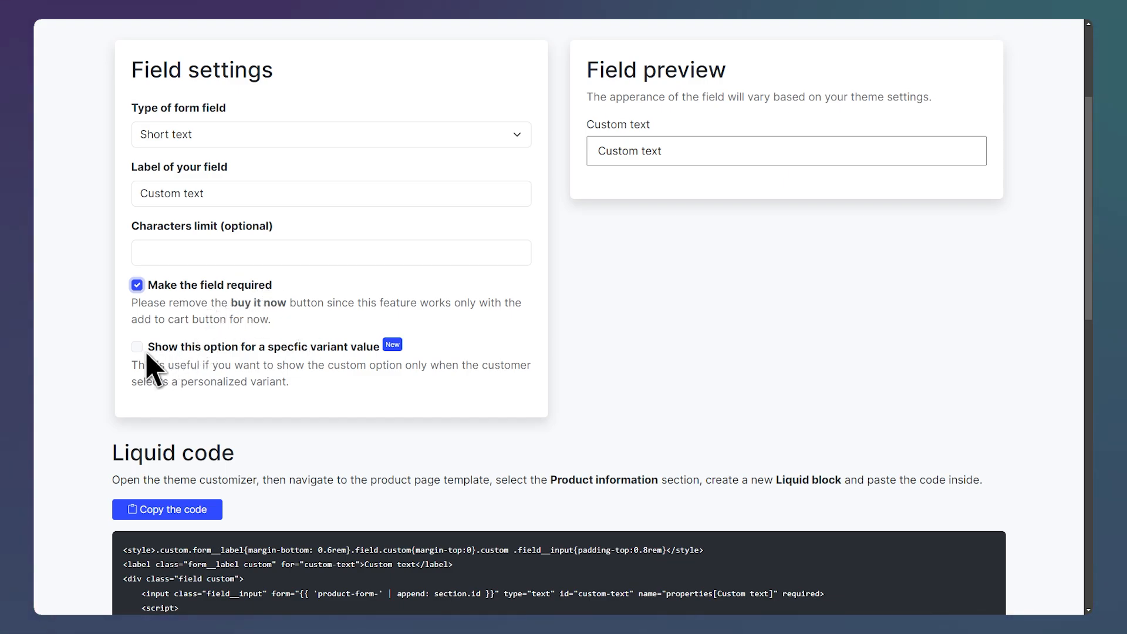
{"action": "left_click", "coordinate": [137, 346]}
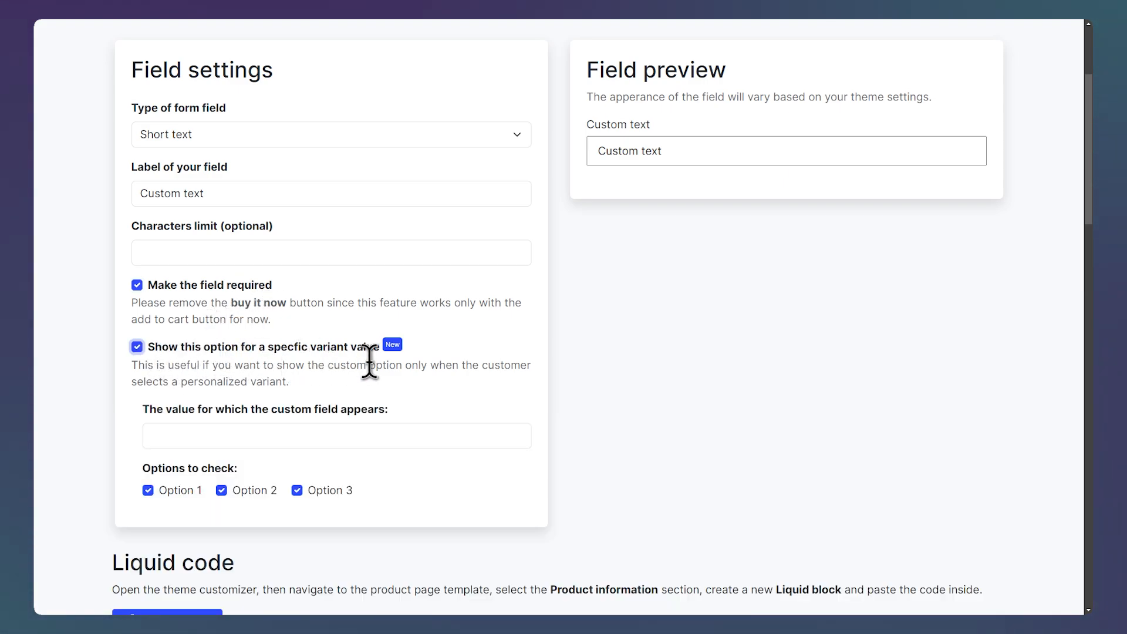
{"action": "scroll", "scroll_direction": "down", "scroll_amount": 3}
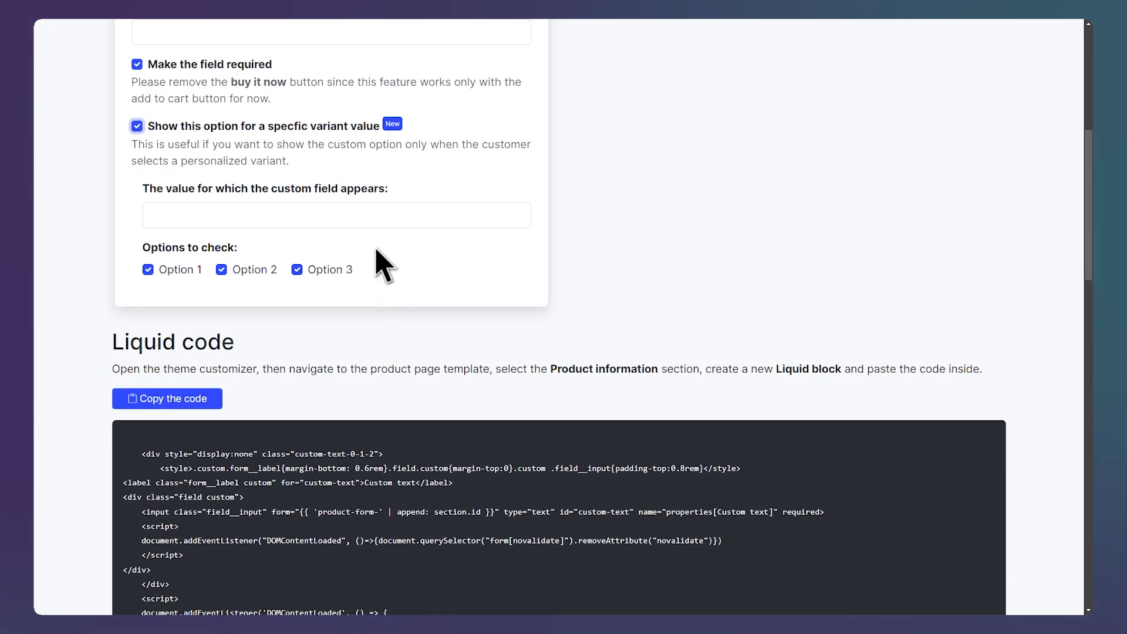
{"action": "type", "text": "Yes + $5"}
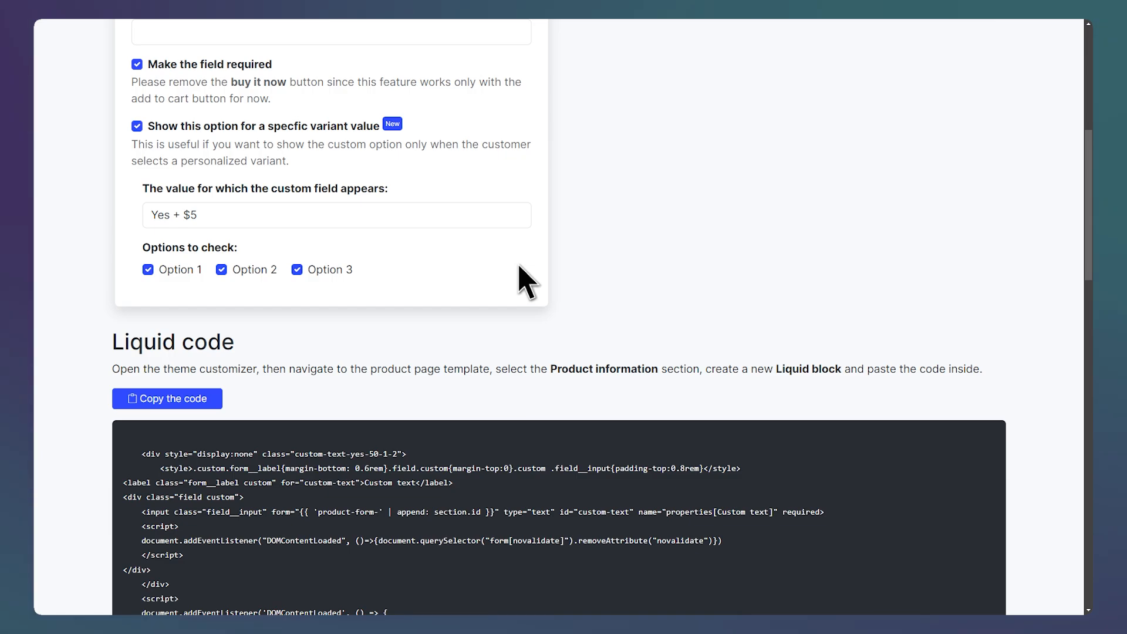
{"action": "mouse_move", "coordinate": [425, 282]}
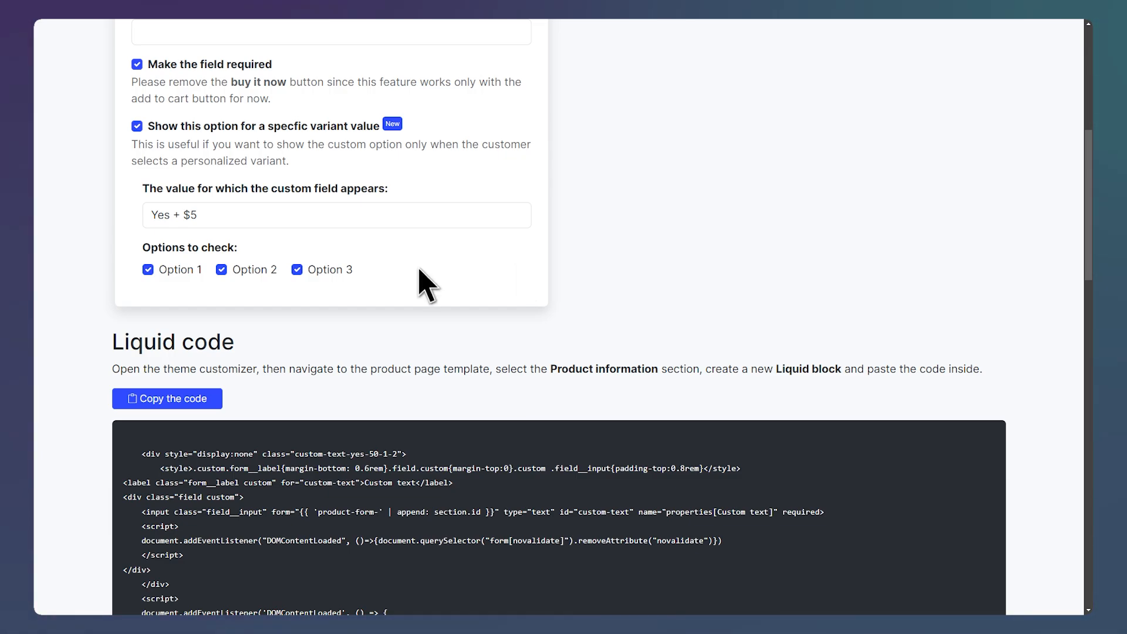
{"action": "scroll", "scroll_direction": "down", "scroll_amount": 3}
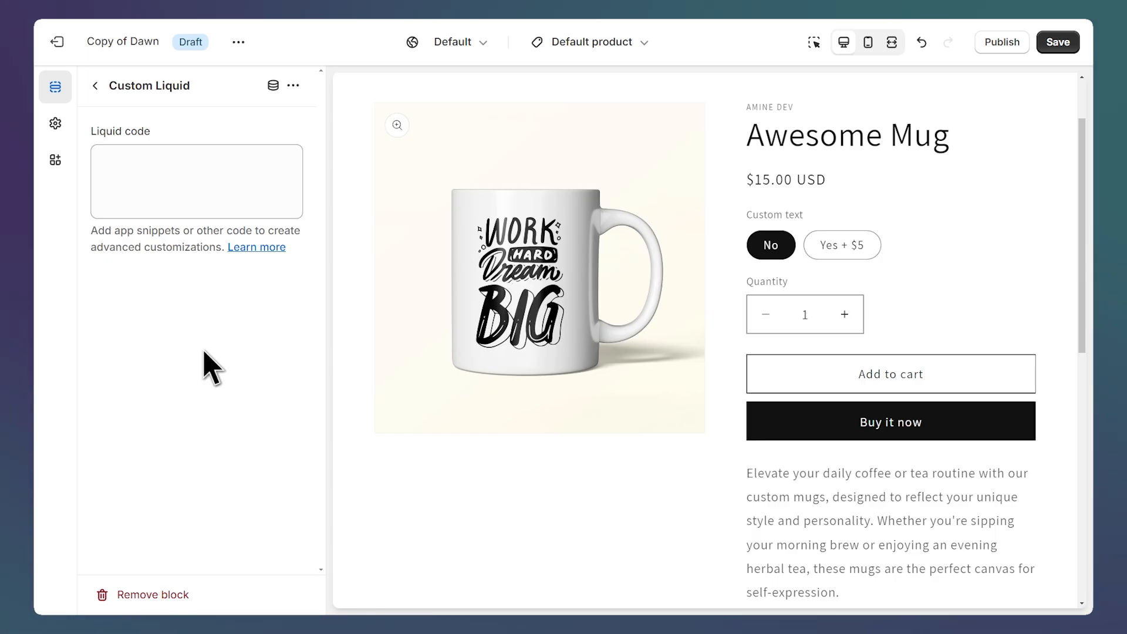
{"action": "mouse_move", "coordinate": [185, 295]}
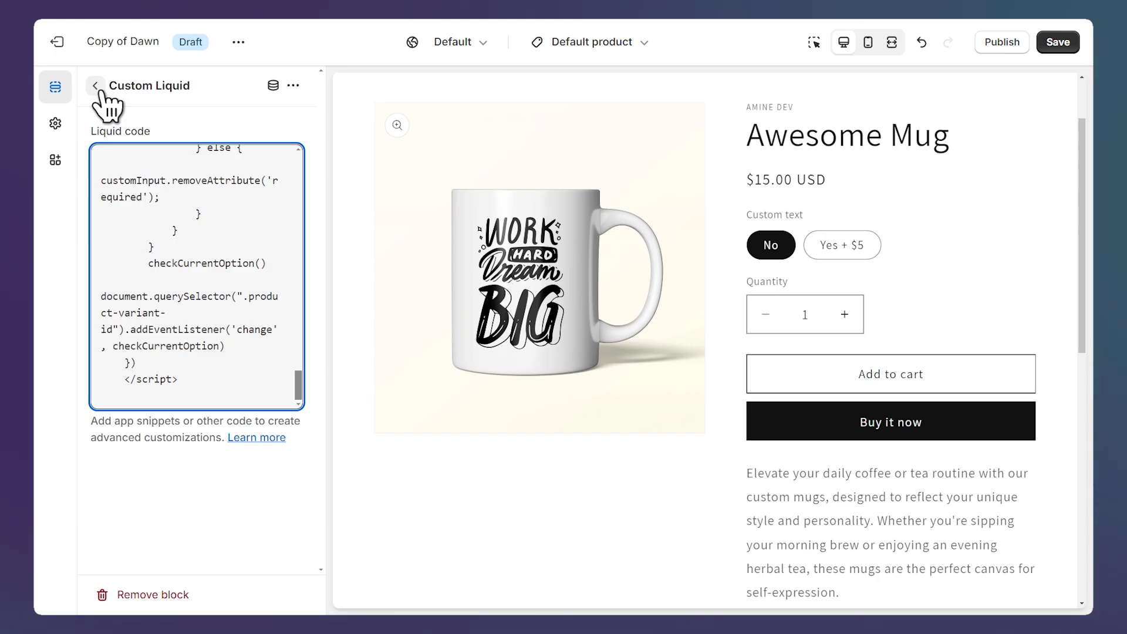
Drag the Custom Liquid block to sit directly below Variant picker
{"action": "left_click", "coordinate": [95, 85]}
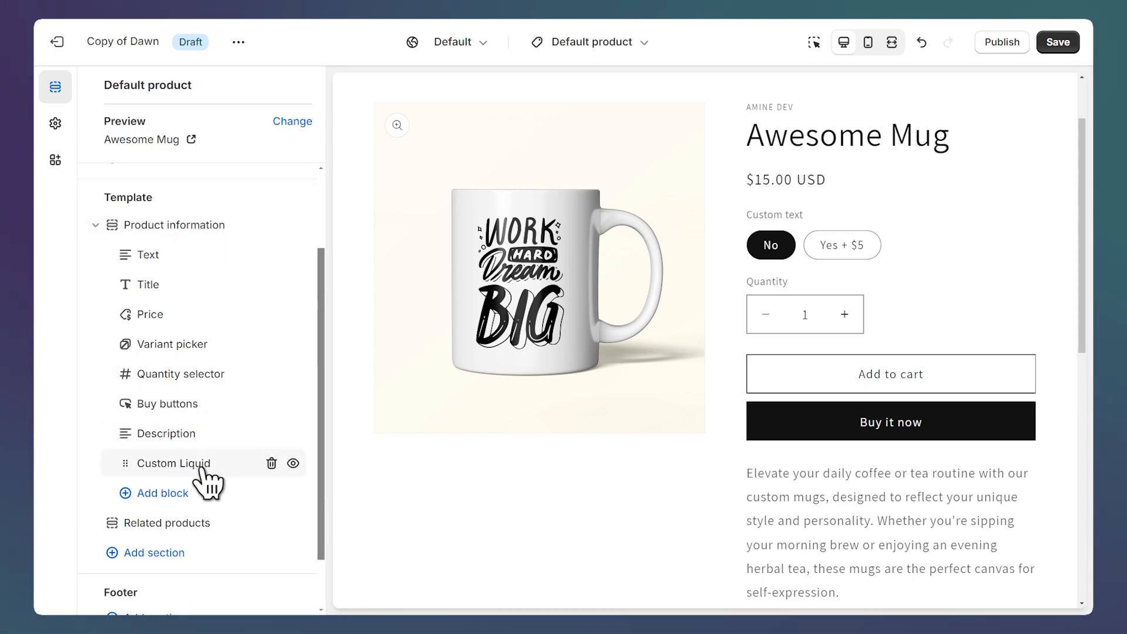
{"action": "left_click_drag", "start_coordinate": [173, 463], "coordinate": [194, 443]}
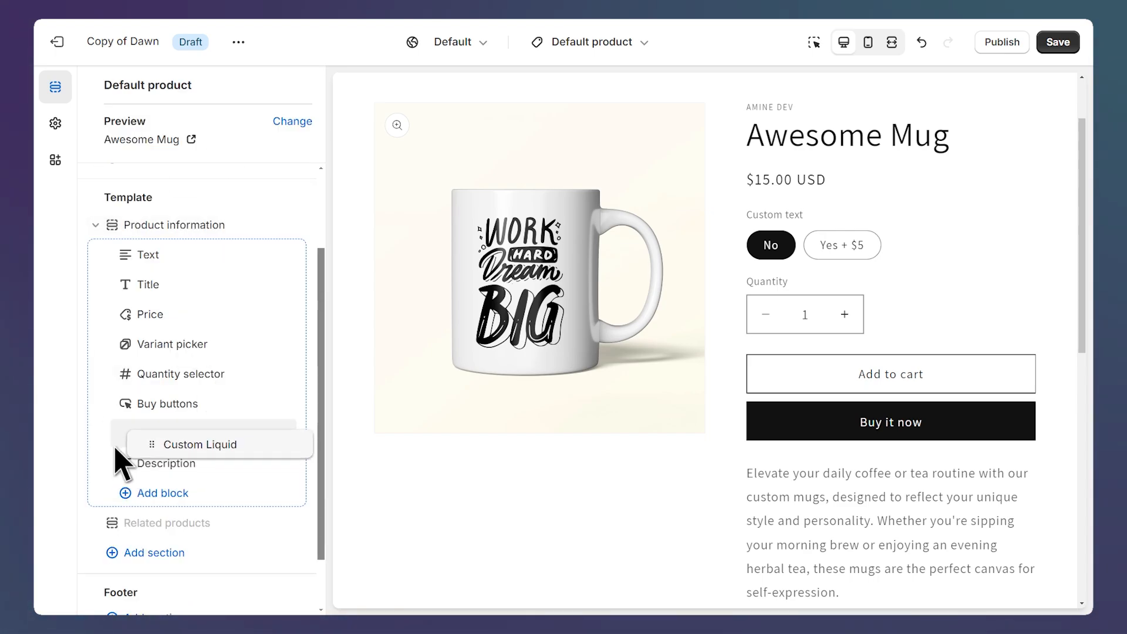
{"action": "left_click_drag", "start_coordinate": [201, 443], "coordinate": [172, 373]}
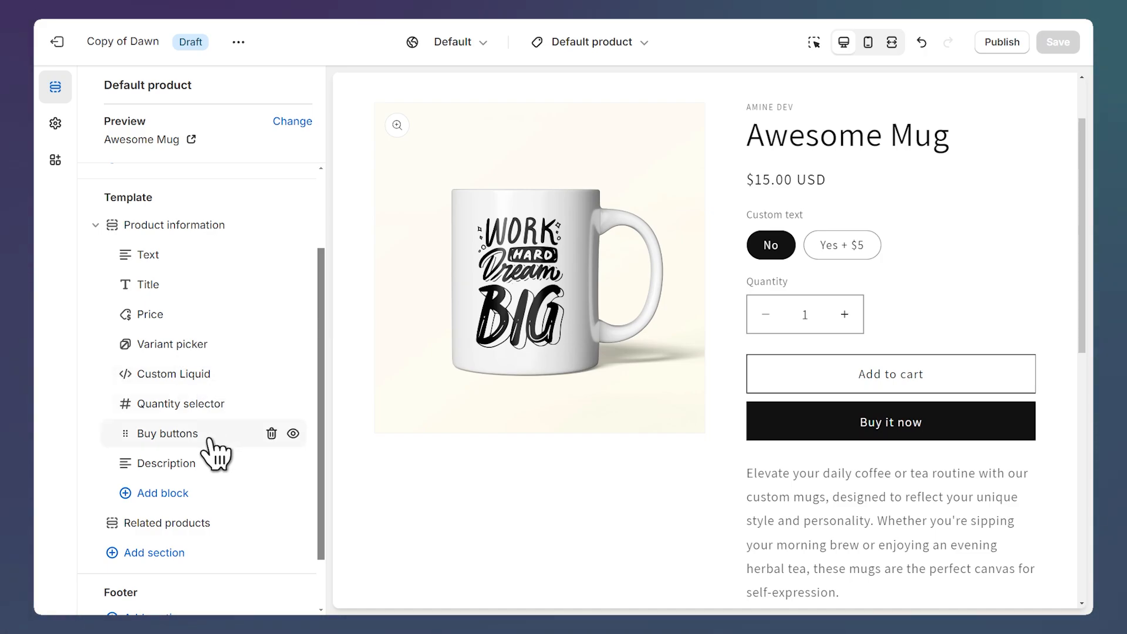
Disable dynamic checkout buttons in the Buy buttons block and save the theme
{"action": "left_click", "coordinate": [167, 433]}
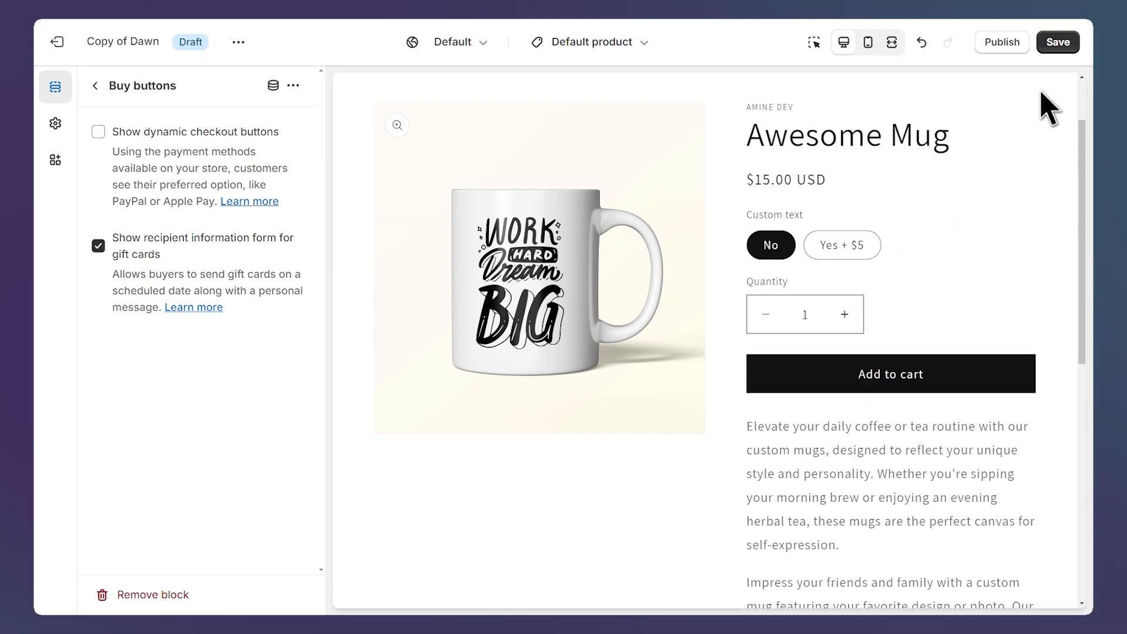
{"action": "left_click", "coordinate": [1057, 41]}
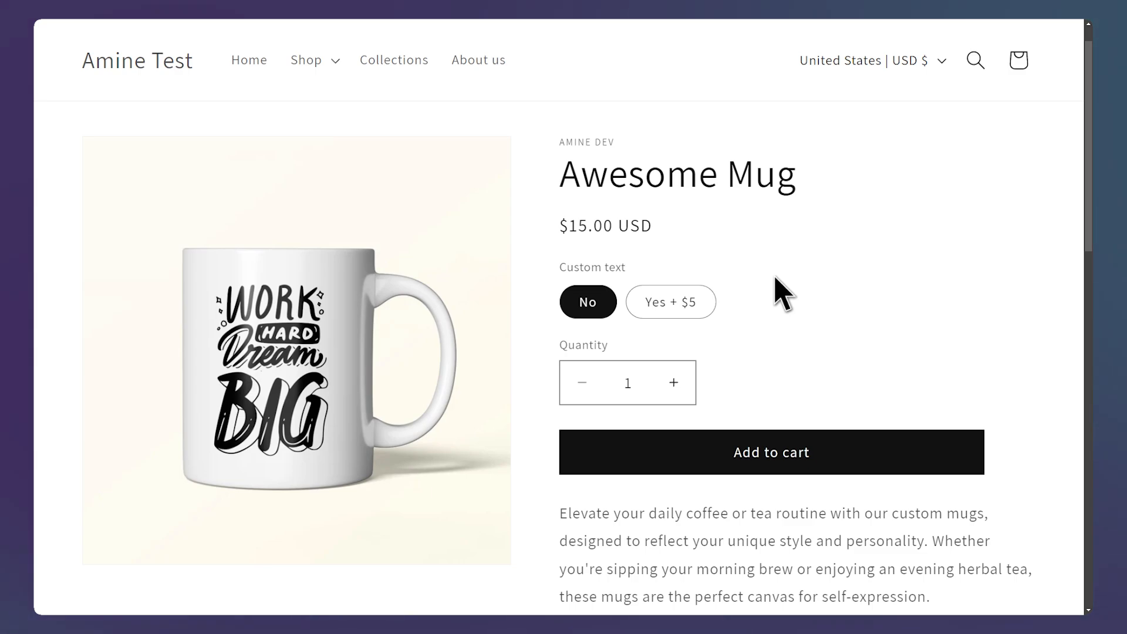
{"action": "mouse_move", "coordinate": [749, 342]}
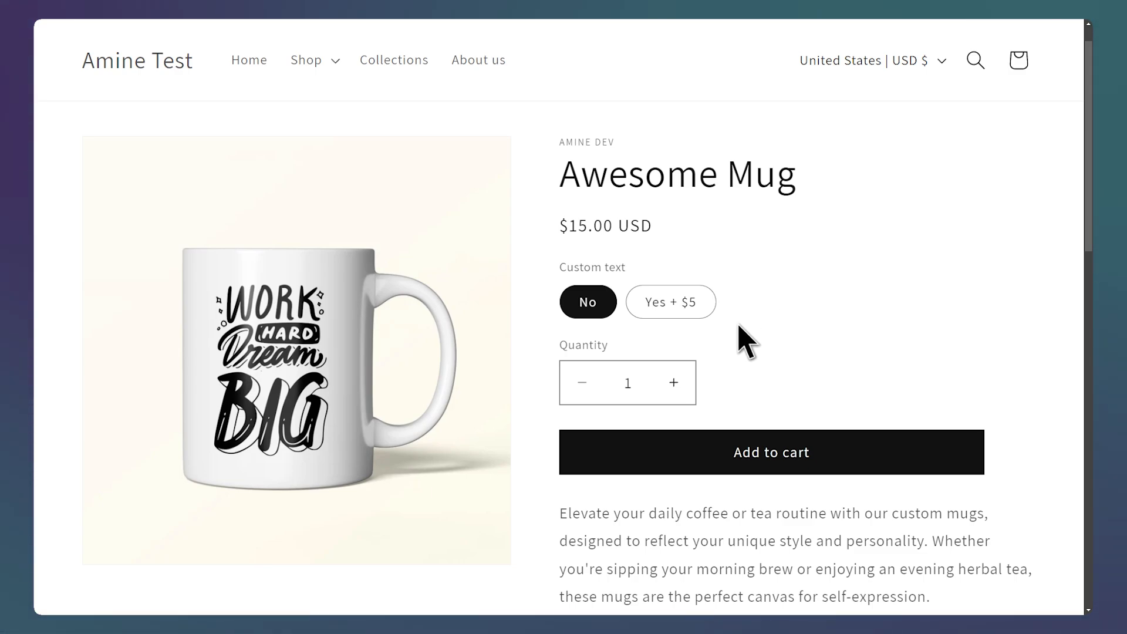
Try adding Yes + $5 without text, then add it with 'Test' and view the cart
{"action": "left_click", "coordinate": [669, 301]}
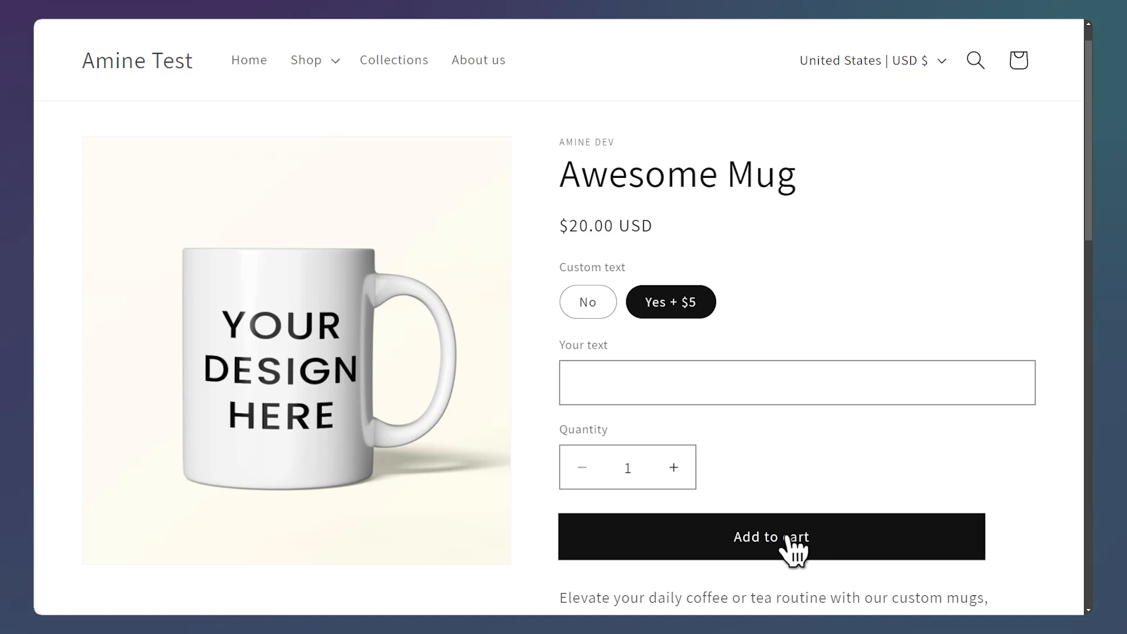
{"action": "left_click", "coordinate": [770, 536]}
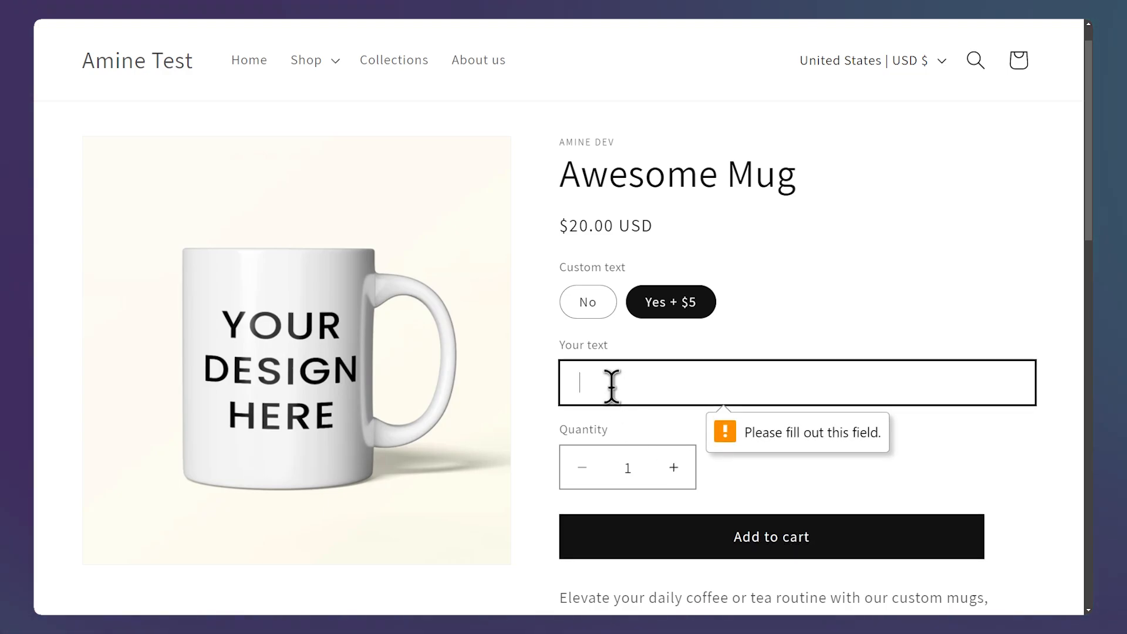
{"action": "type", "text": "Test"}
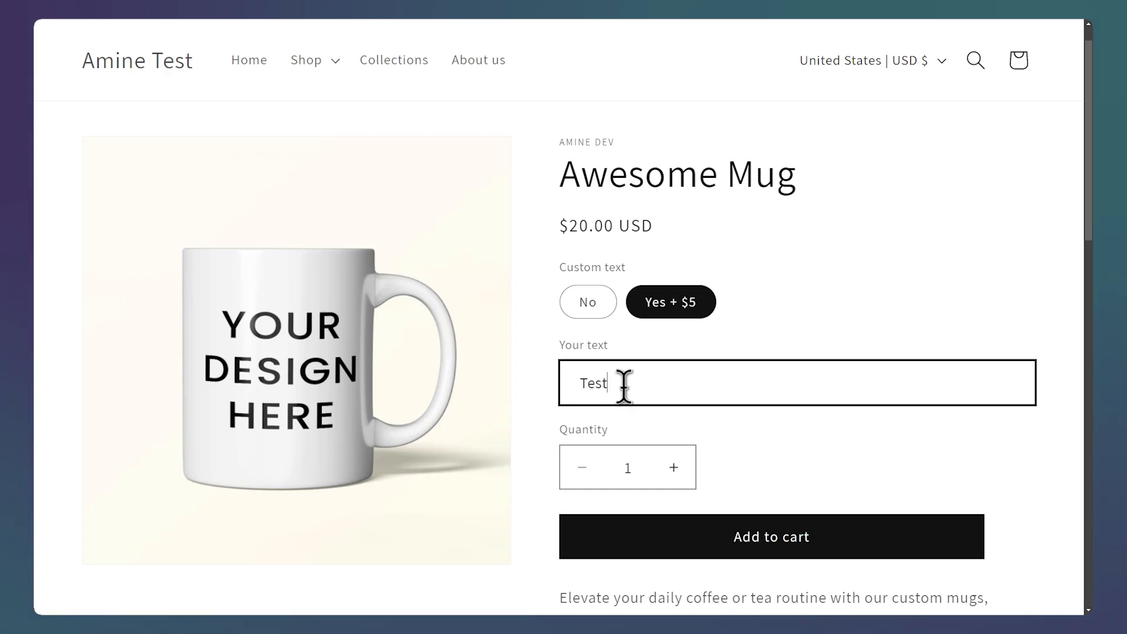
{"action": "left_click", "coordinate": [770, 535]}
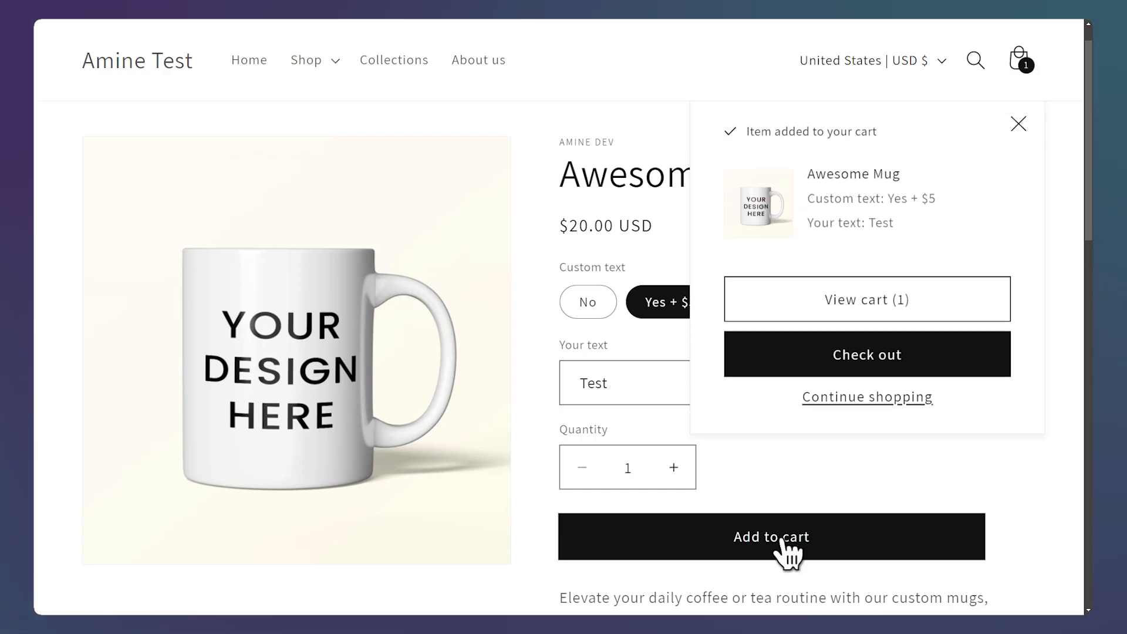
{"action": "left_click", "coordinate": [771, 536]}
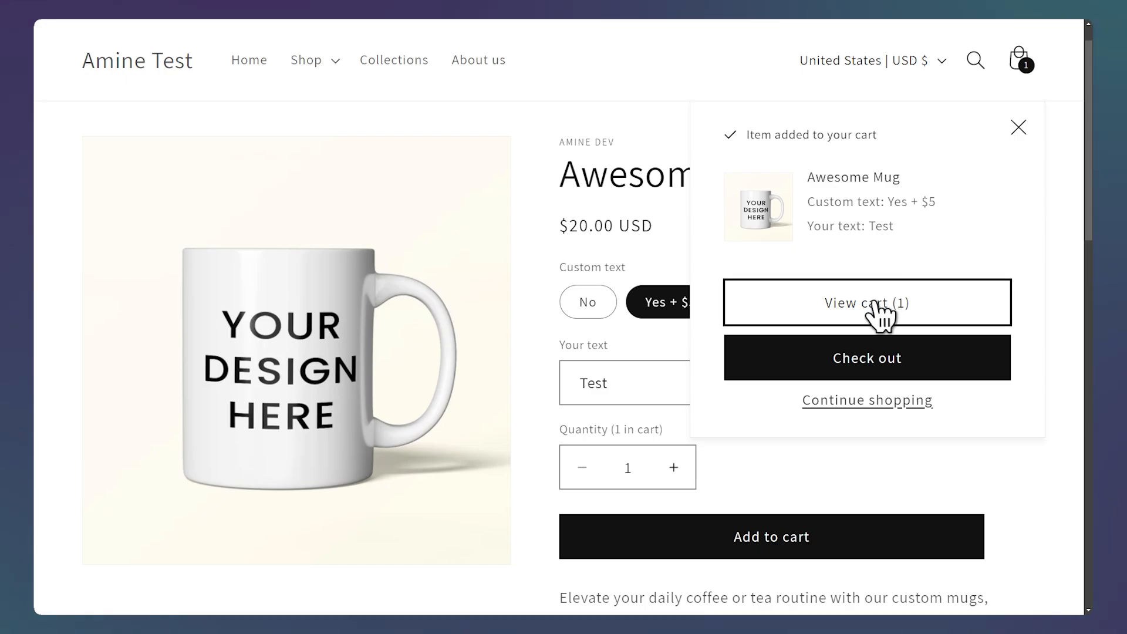
{"action": "left_click", "coordinate": [866, 302]}
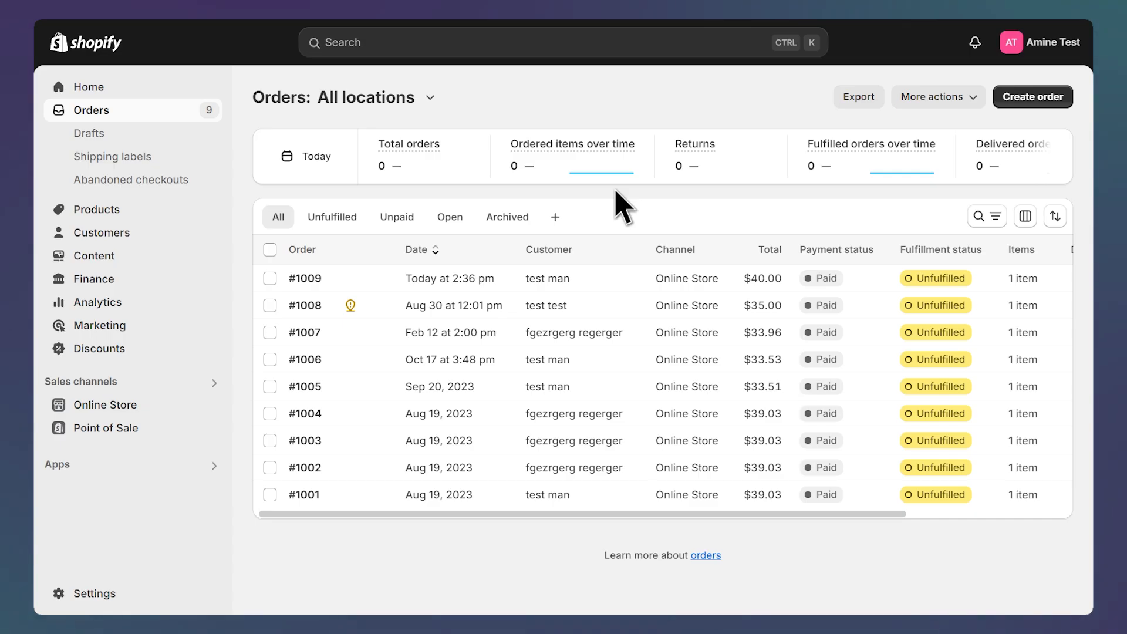
{"action": "mouse_move", "coordinate": [96, 126]}
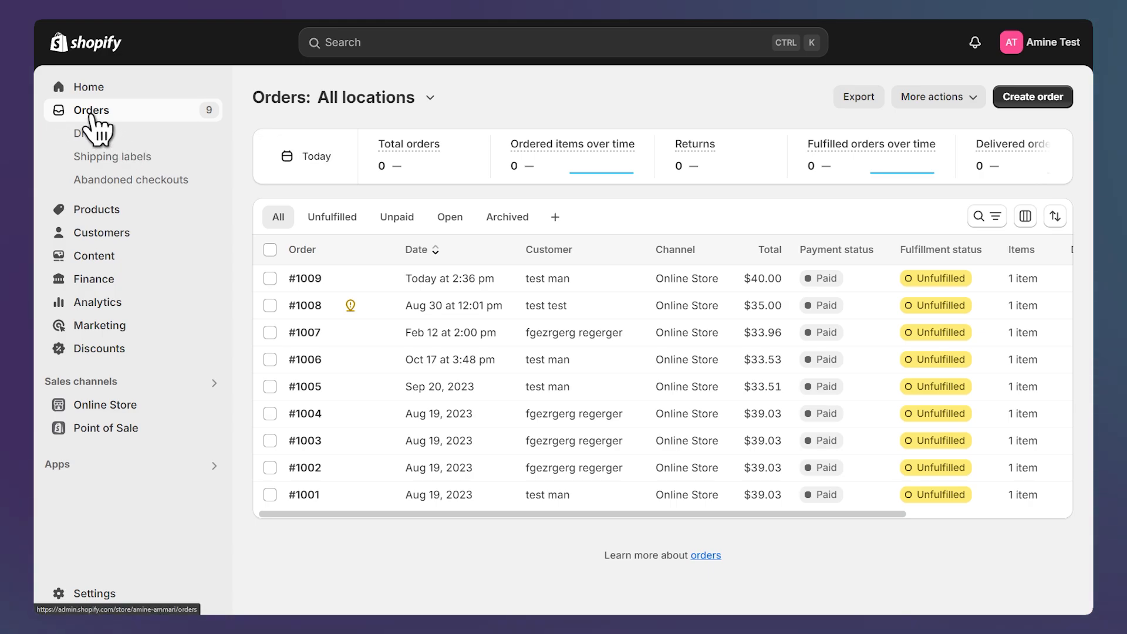
{"action": "mouse_move", "coordinate": [571, 143]}
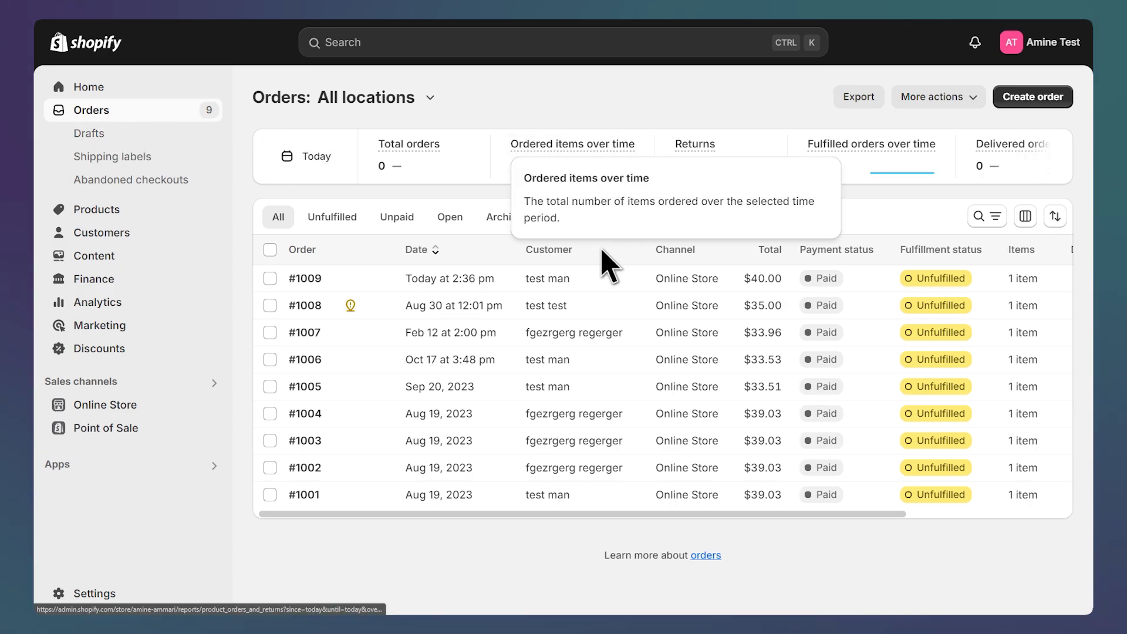
Open order #1009 and scroll to the Awesome Mug line item details
{"action": "left_click", "coordinate": [304, 279]}
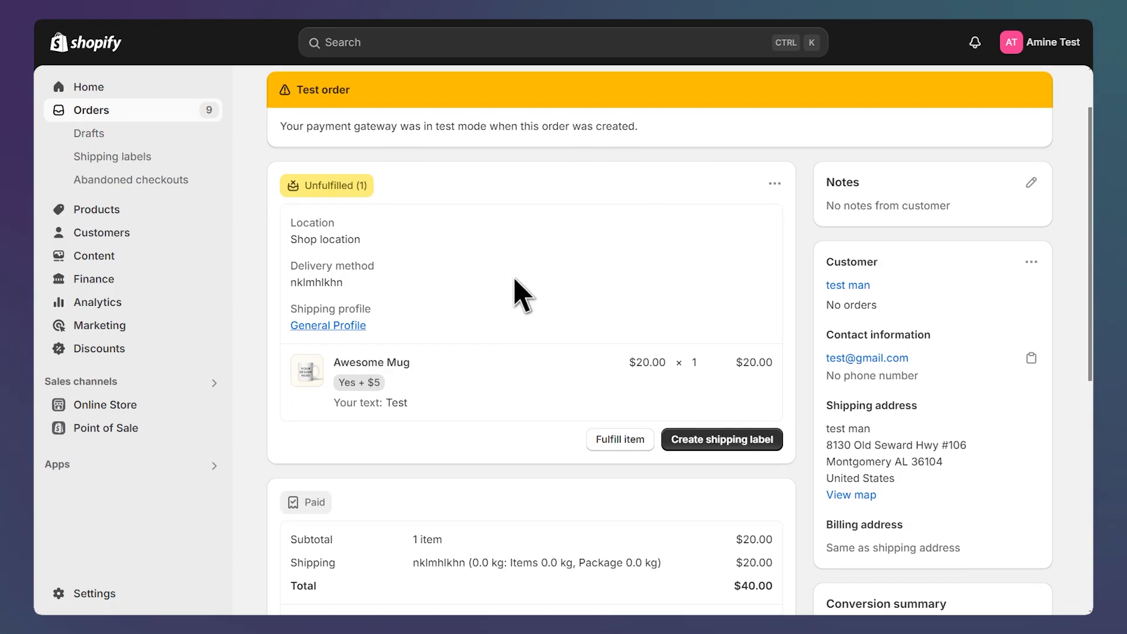
{"action": "scroll", "scroll_direction": "down", "scroll_amount": 3}
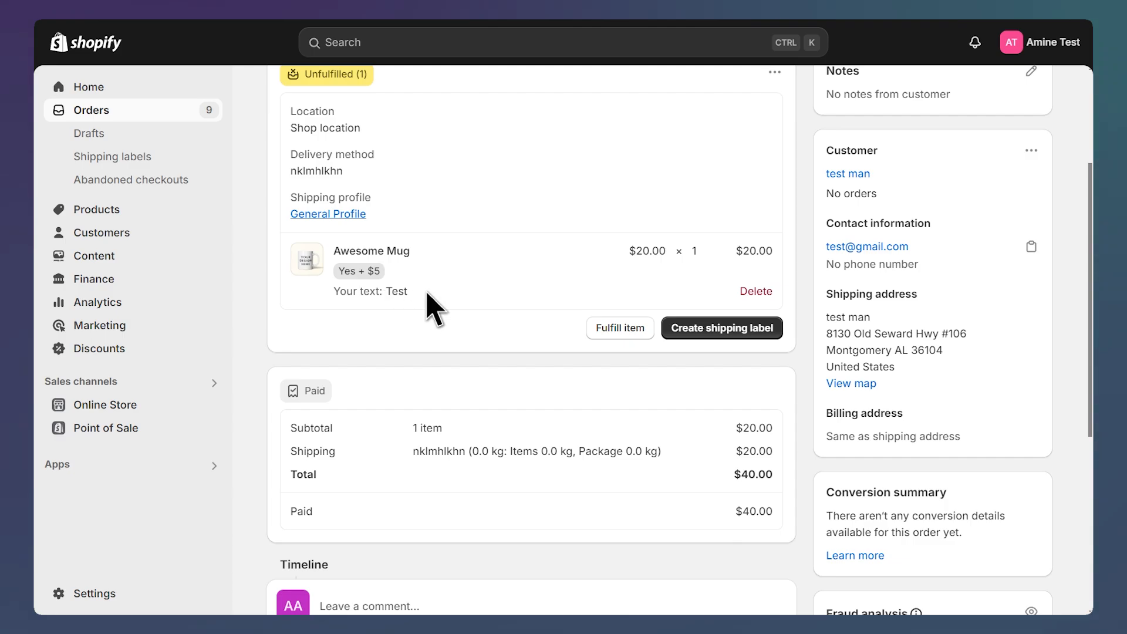